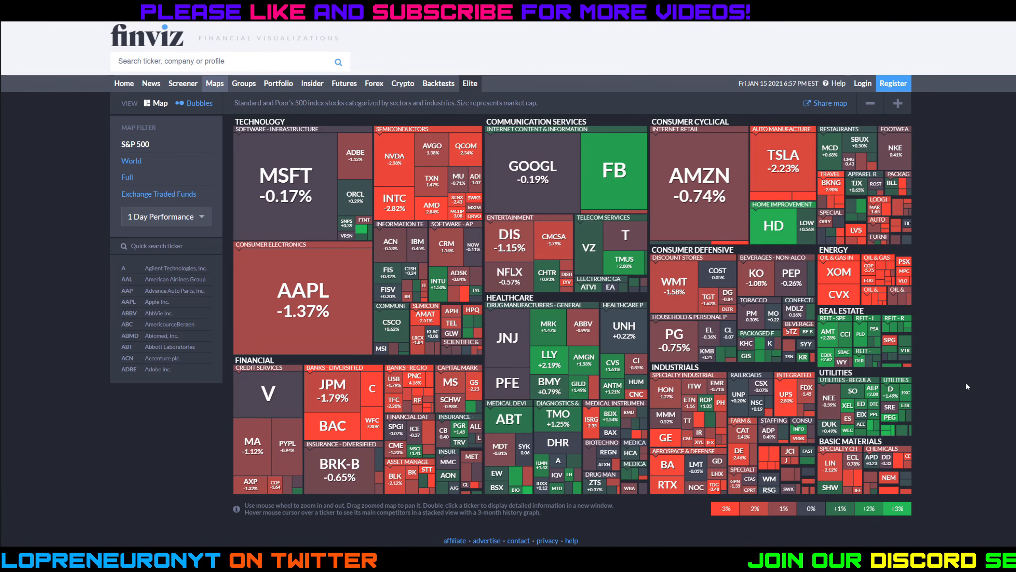
{"action": "mouse_move", "coordinate": [791, 476]}
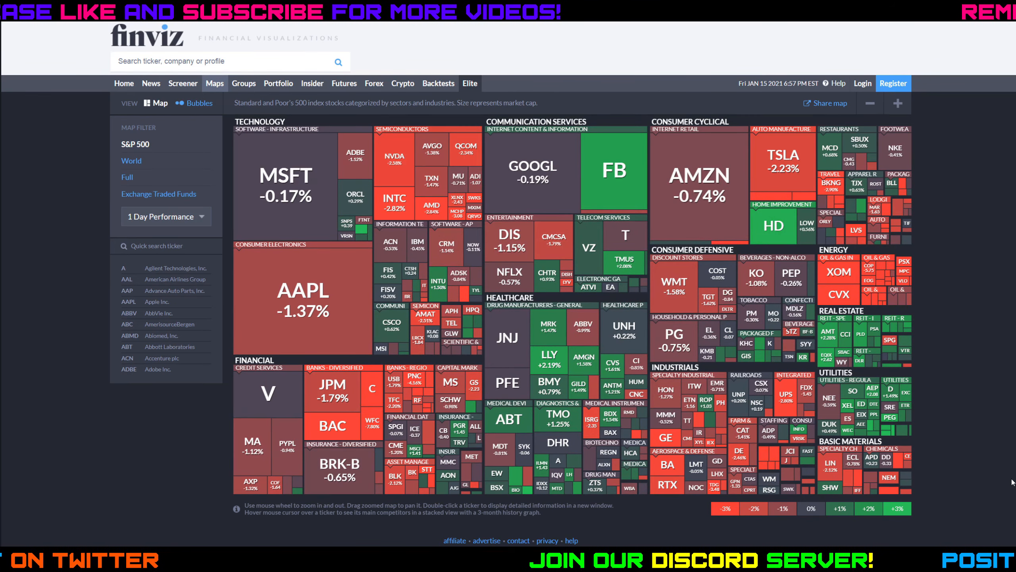
{"action": "mouse_move", "coordinate": [695, 217]}
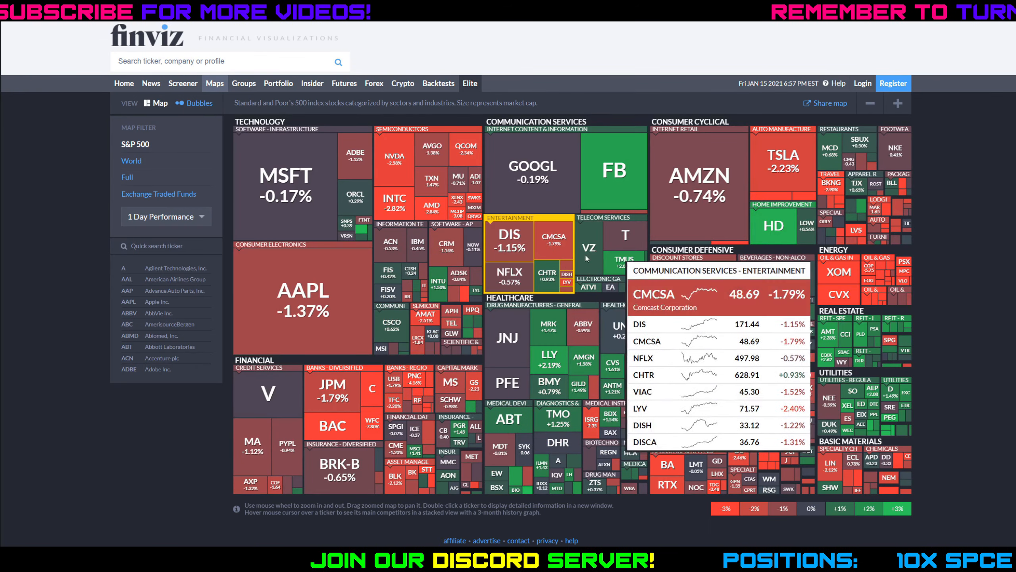
{"action": "mouse_move", "coordinate": [782, 162]}
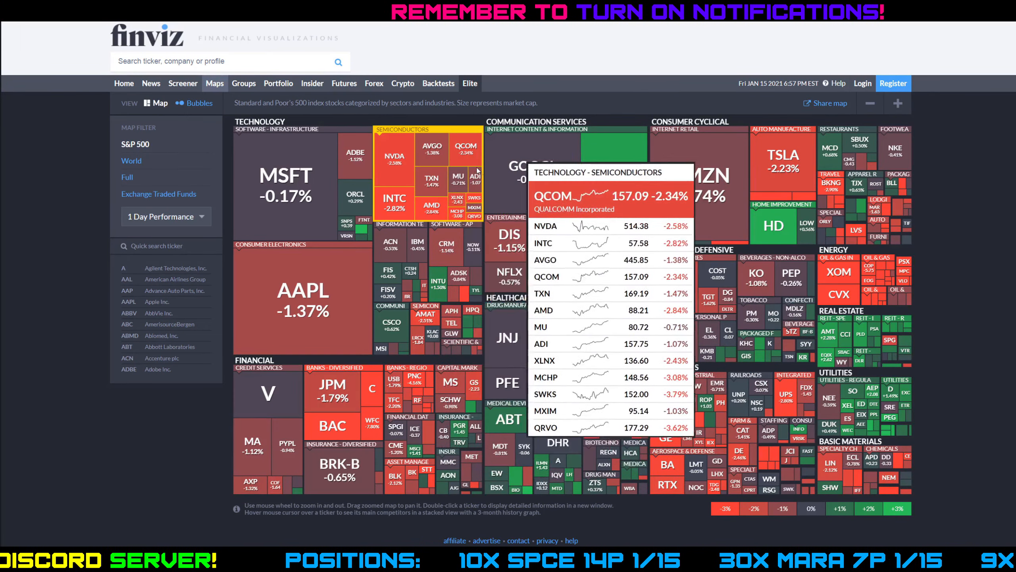
{"action": "mouse_move", "coordinate": [426, 206]}
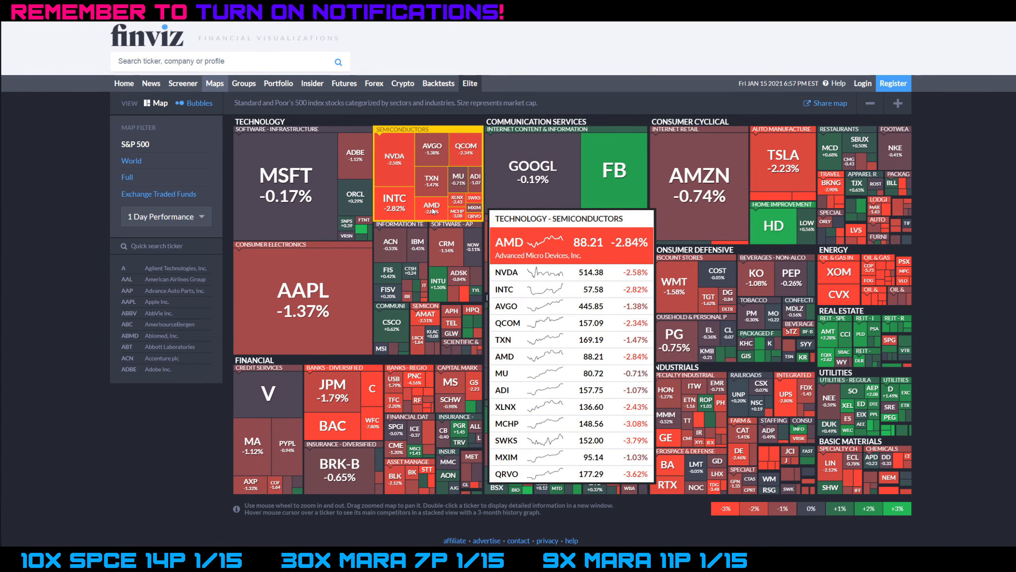
{"action": "mouse_move", "coordinate": [458, 176]}
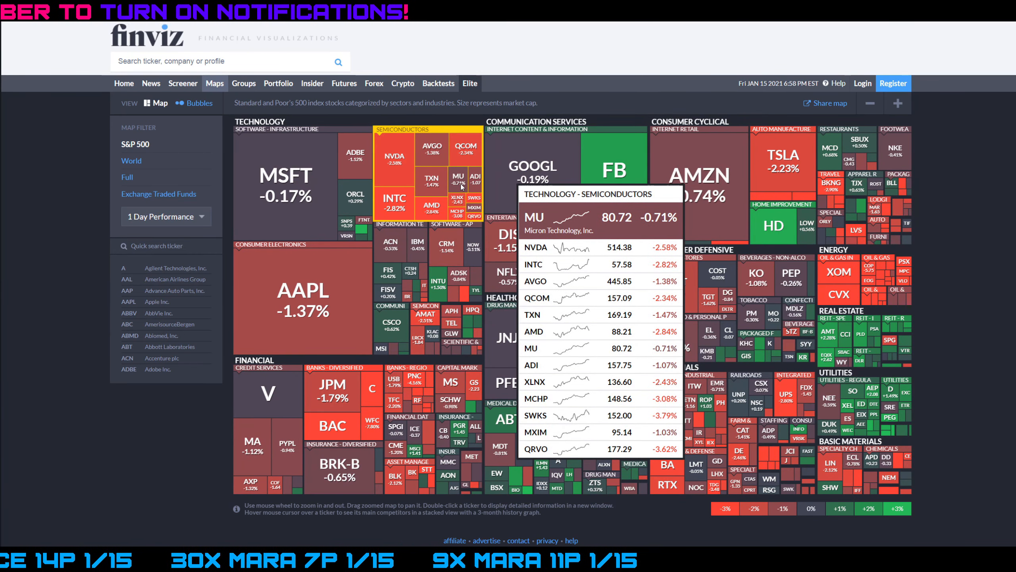
{"action": "mouse_move", "coordinate": [475, 193]}
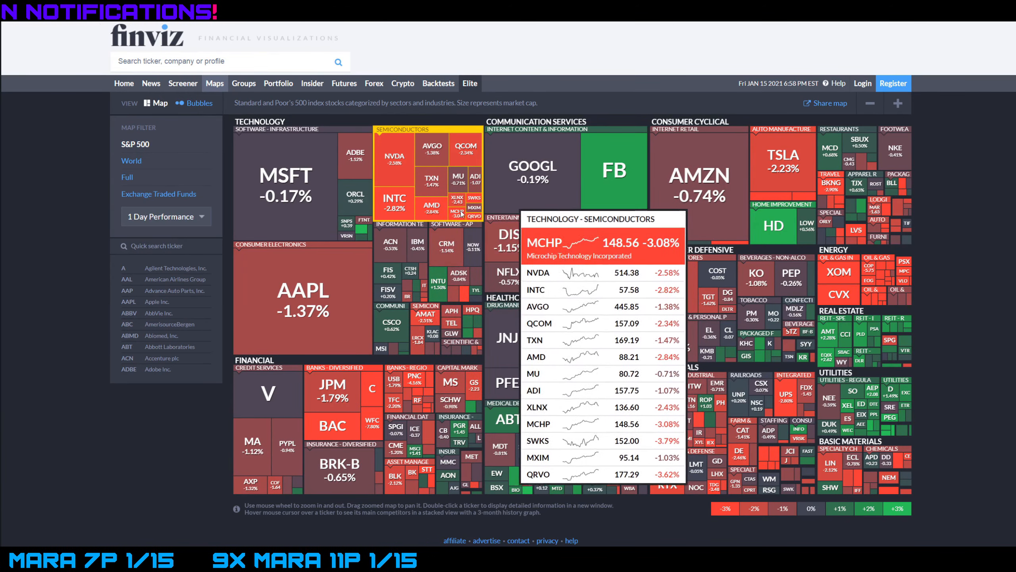
{"action": "mouse_move", "coordinate": [439, 284]}
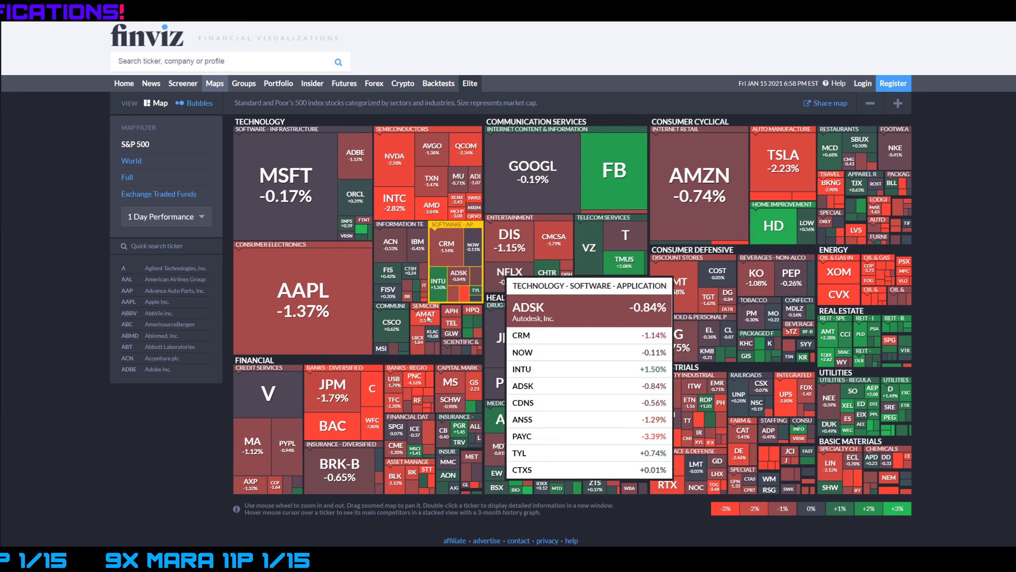
{"action": "mouse_move", "coordinate": [332, 424]}
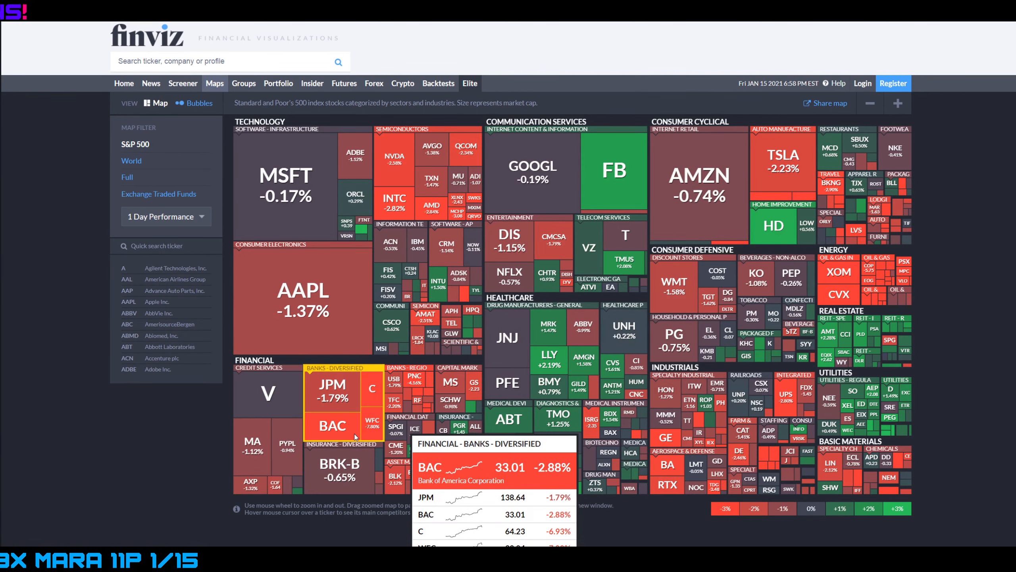
{"action": "mouse_move", "coordinate": [950, 383]}
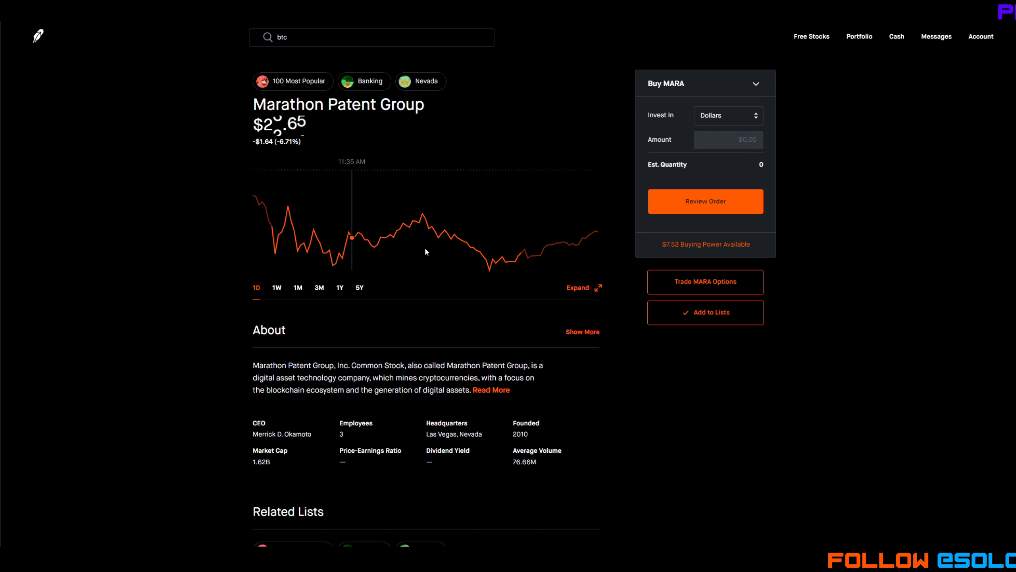
{"action": "mouse_move", "coordinate": [272, 229]}
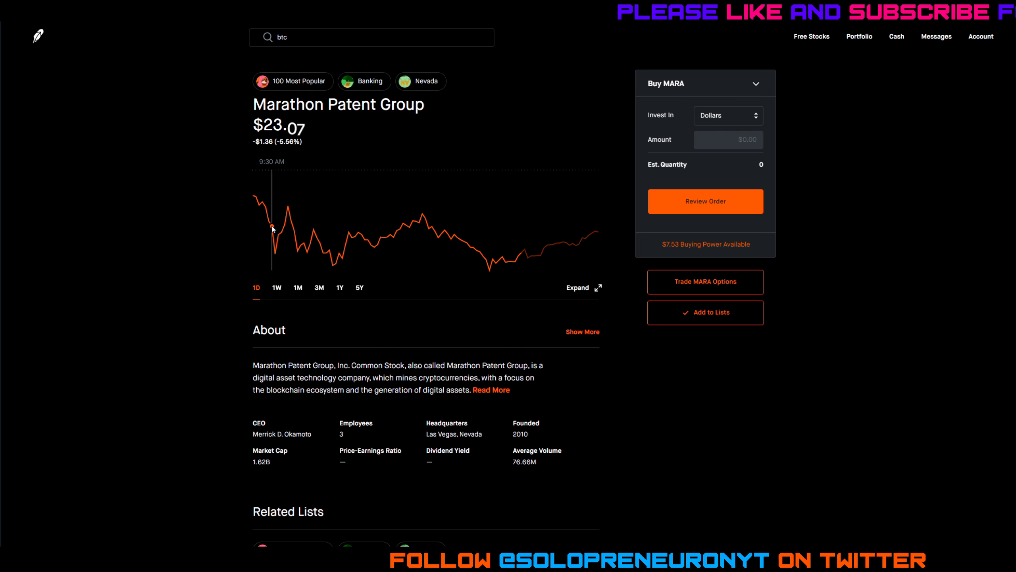
{"action": "mouse_move", "coordinate": [287, 205]}
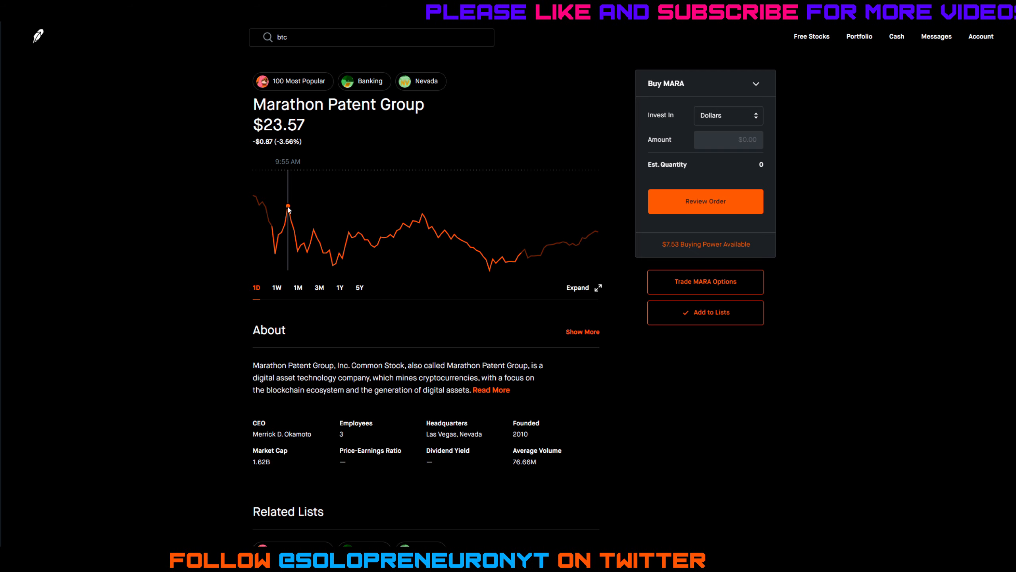
{"action": "mouse_move", "coordinate": [331, 252]}
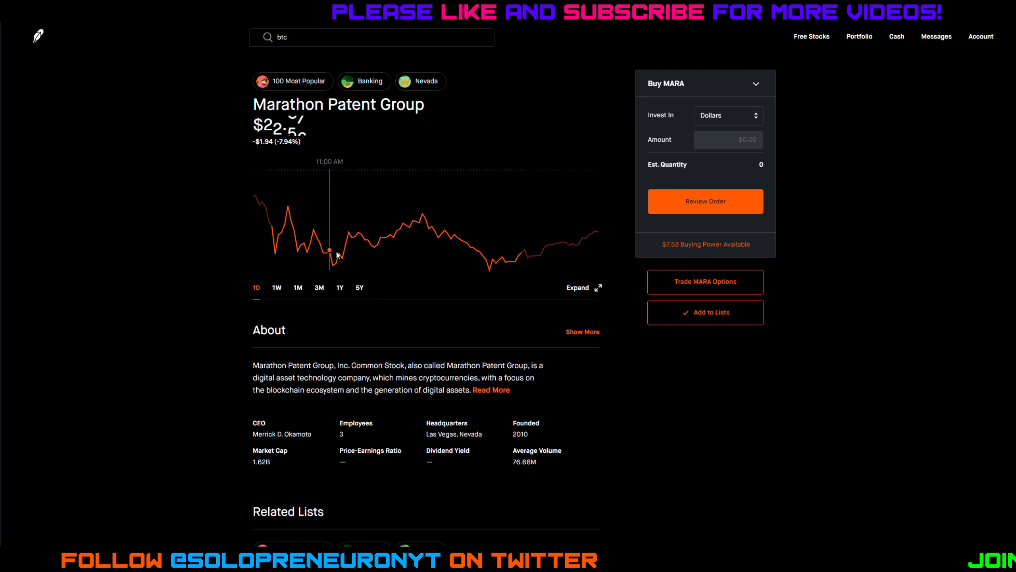
{"action": "mouse_move", "coordinate": [422, 214]}
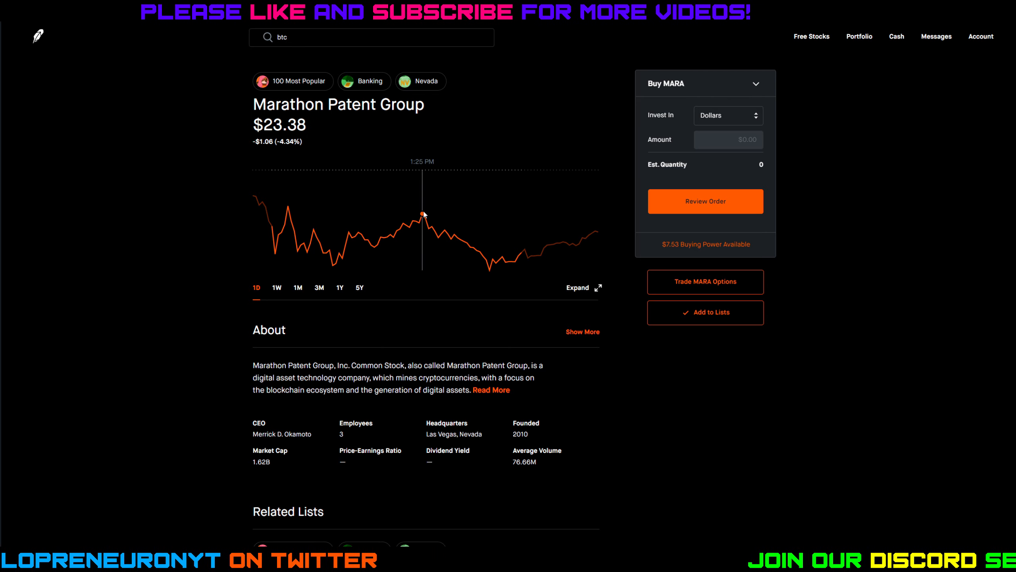
{"action": "mouse_move", "coordinate": [479, 264]}
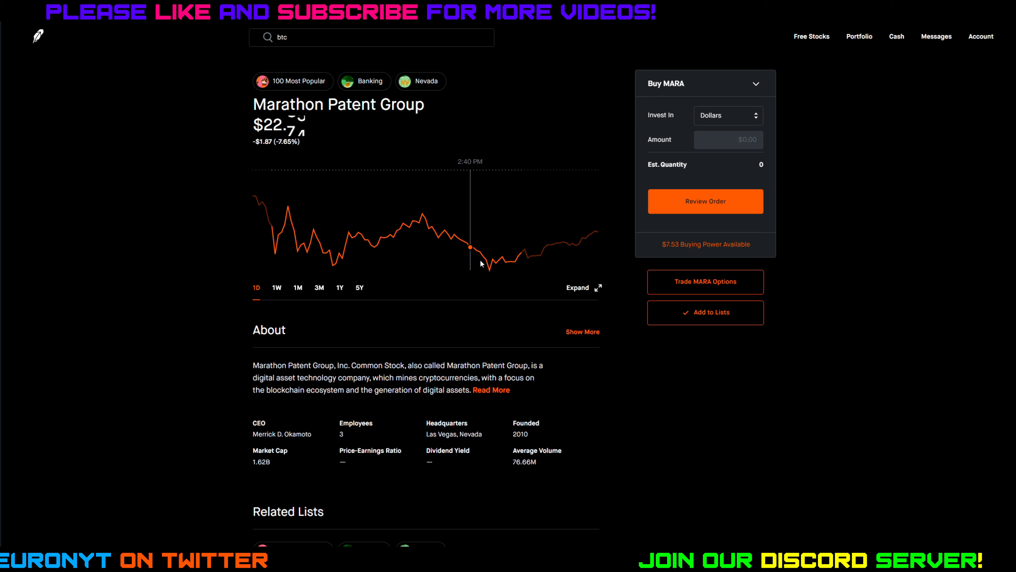
{"action": "mouse_move", "coordinate": [522, 333]}
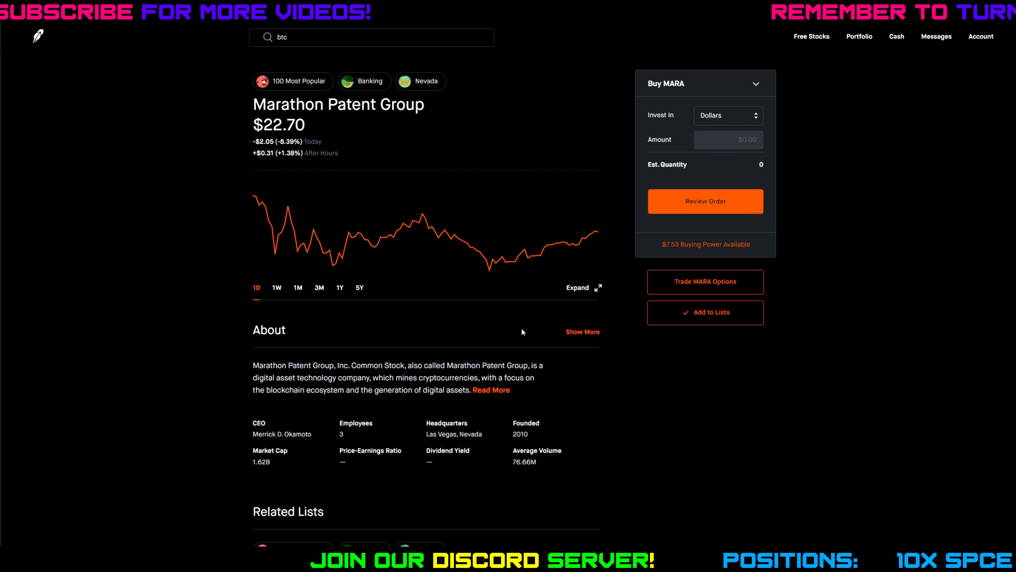
{"action": "mouse_move", "coordinate": [516, 265]}
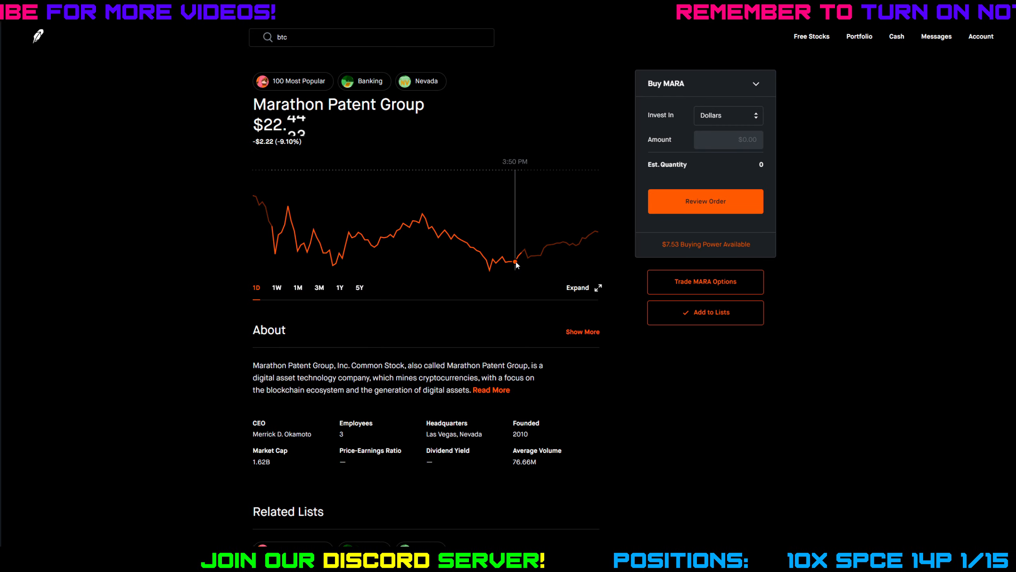
{"action": "mouse_move", "coordinate": [572, 251]}
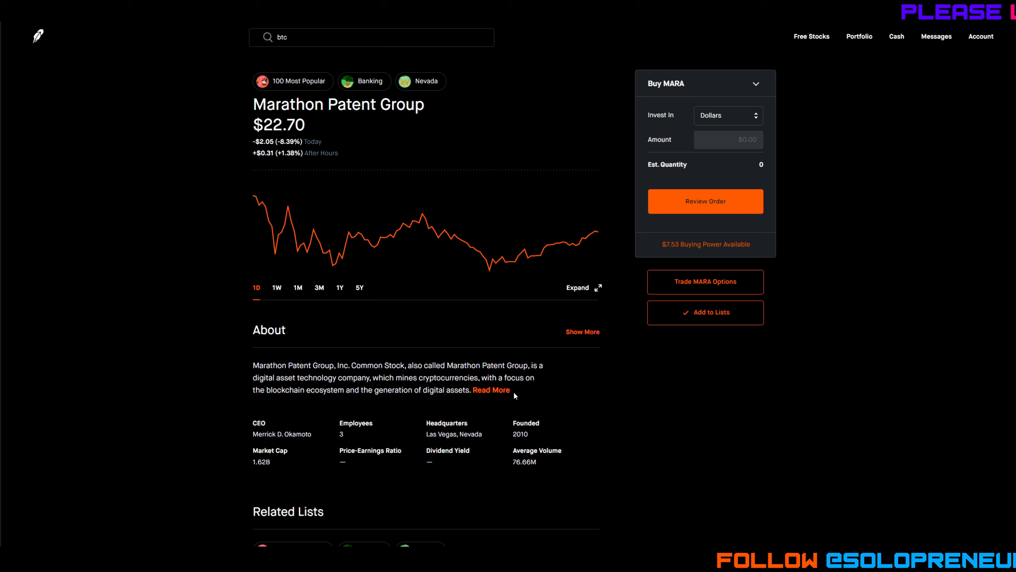
{"action": "mouse_move", "coordinate": [905, 345]}
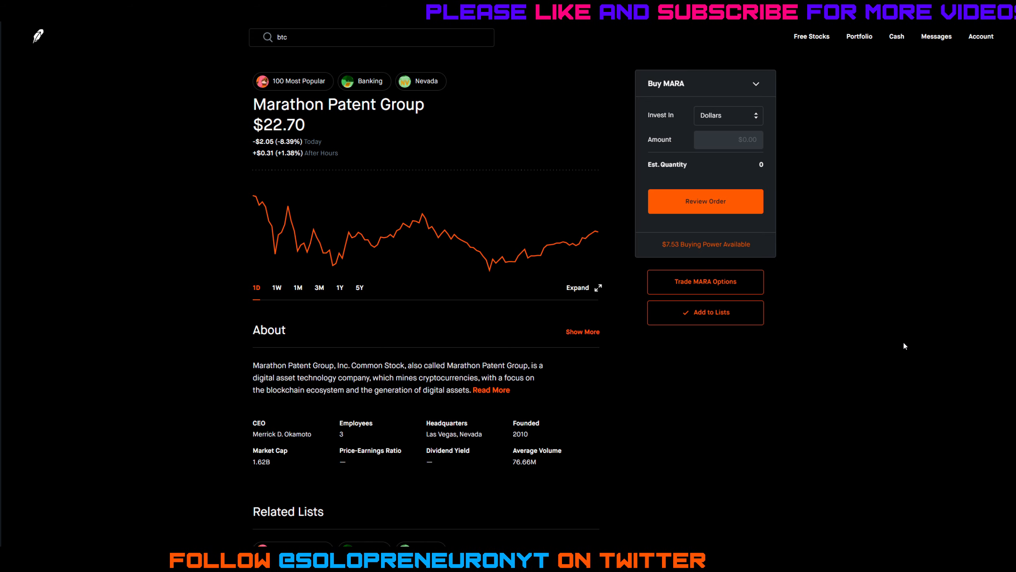
{"action": "mouse_move", "coordinate": [881, 339]}
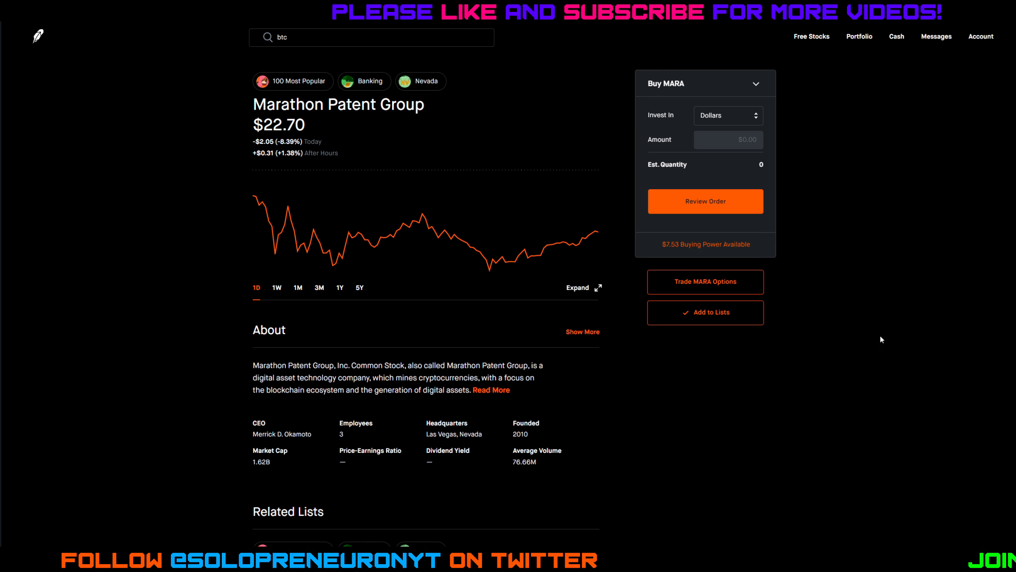
{"action": "mouse_move", "coordinate": [787, 298]}
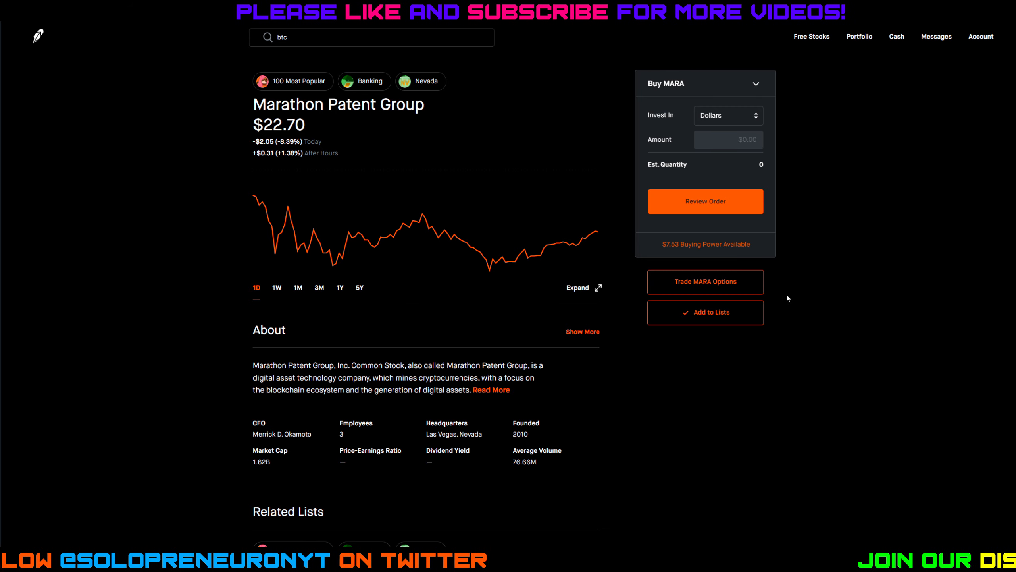
- Show MARA sell puts expiring January 22, strikes $20.50 down to $15
{"action": "left_click", "coordinate": [705, 282]}
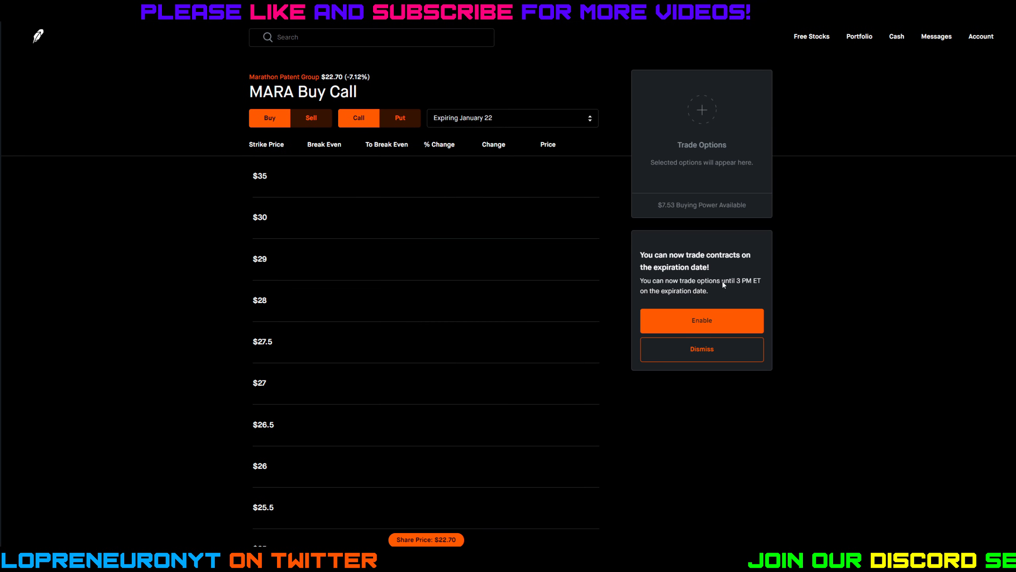
{"action": "left_click", "coordinate": [400, 119]}
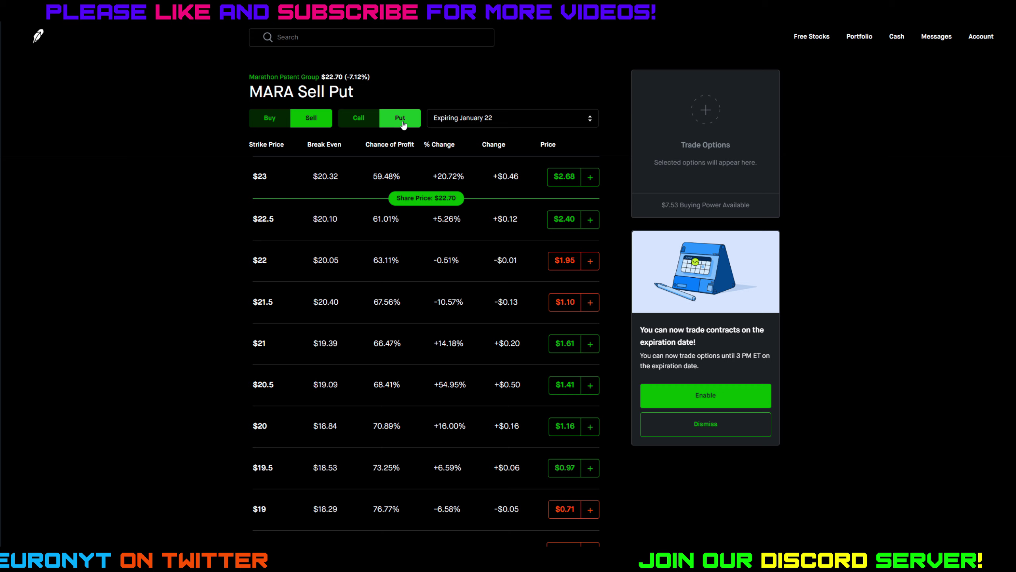
{"action": "mouse_move", "coordinate": [409, 127]}
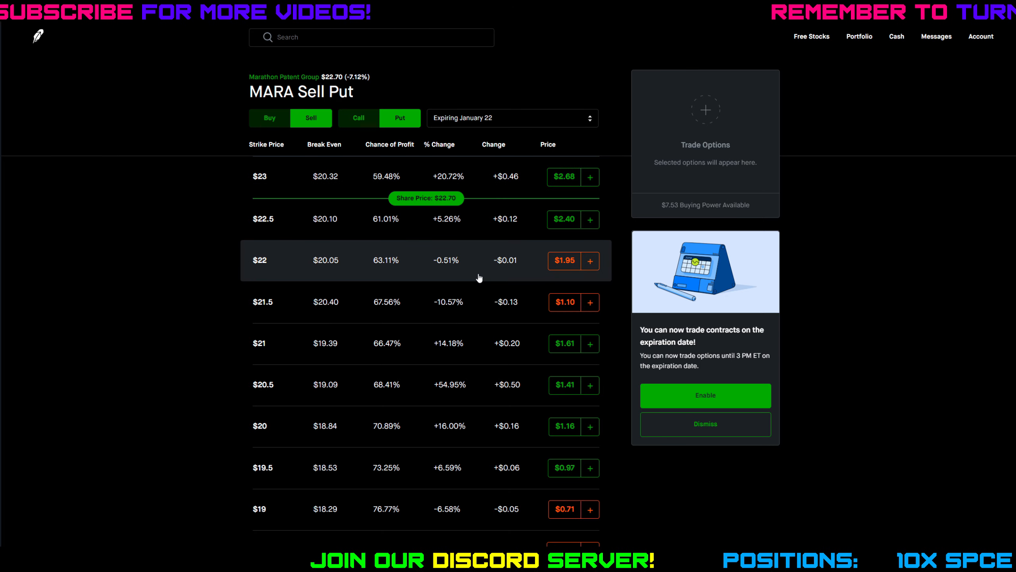
{"action": "mouse_move", "coordinate": [428, 308]}
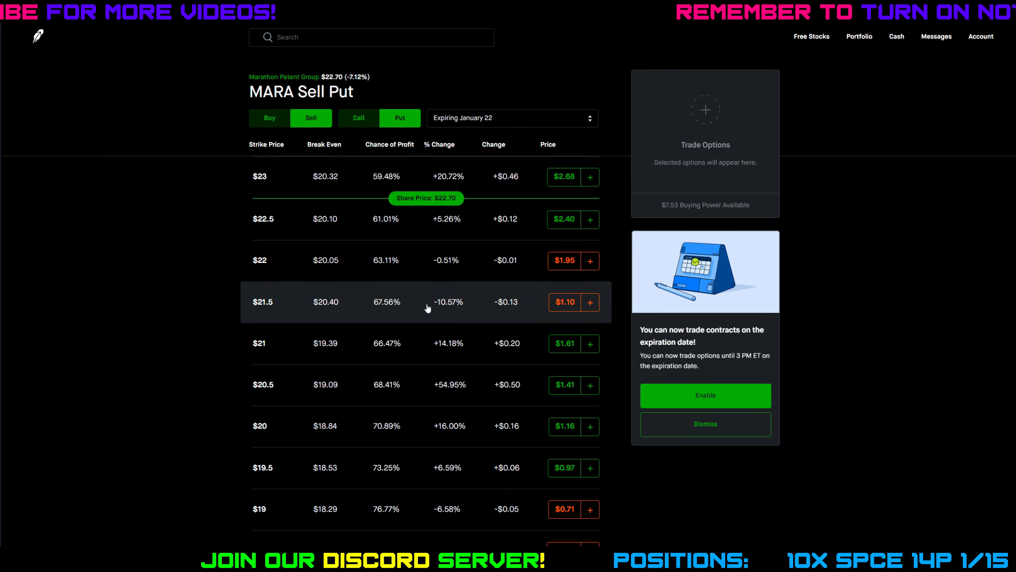
{"action": "scroll", "scroll_direction": "down", "scroll_amount": 3}
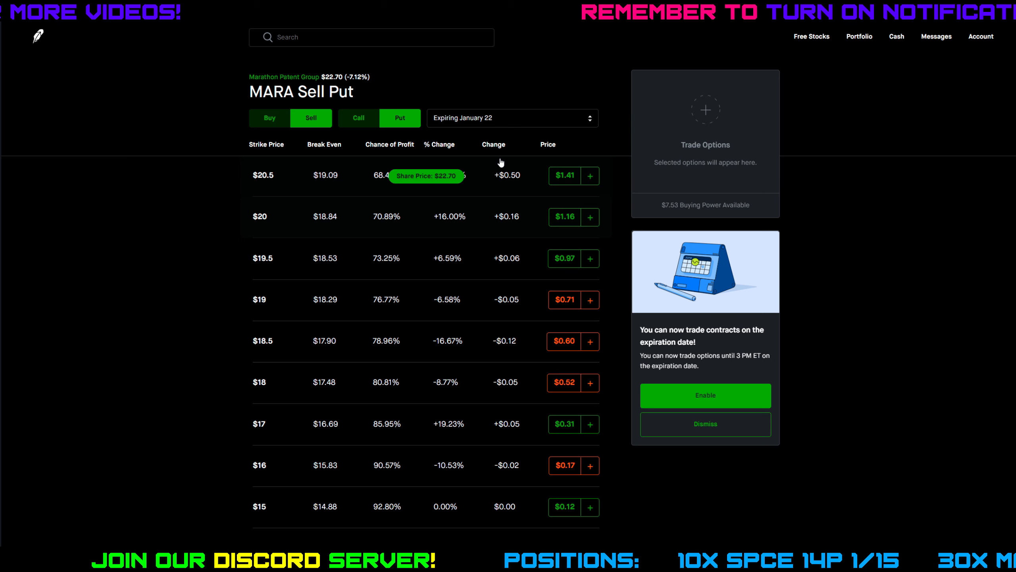
- List the available MARA sell-put expiration dates, January 29 and later February dates
{"action": "left_click", "coordinate": [512, 118]}
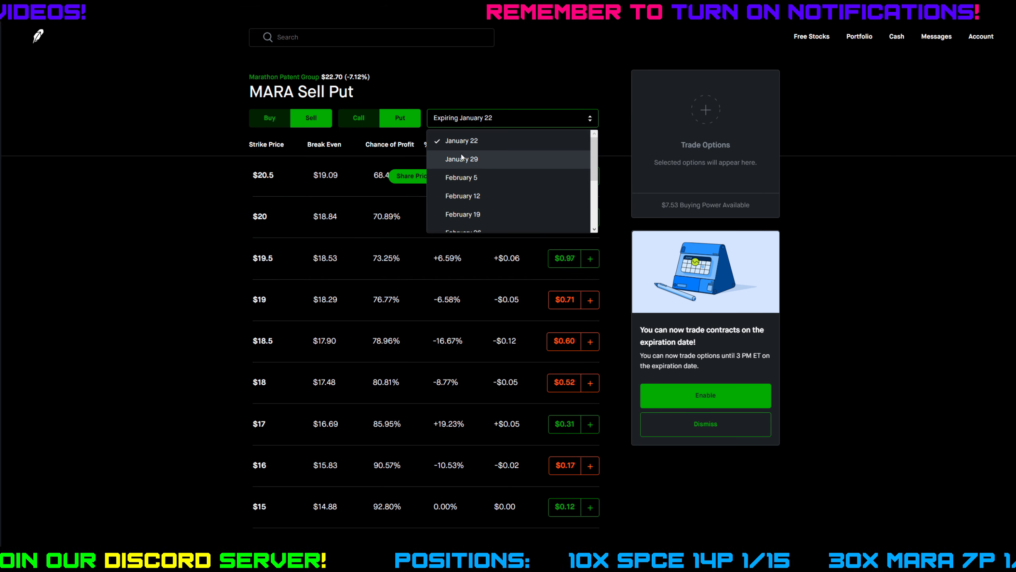
{"action": "mouse_move", "coordinate": [483, 141]}
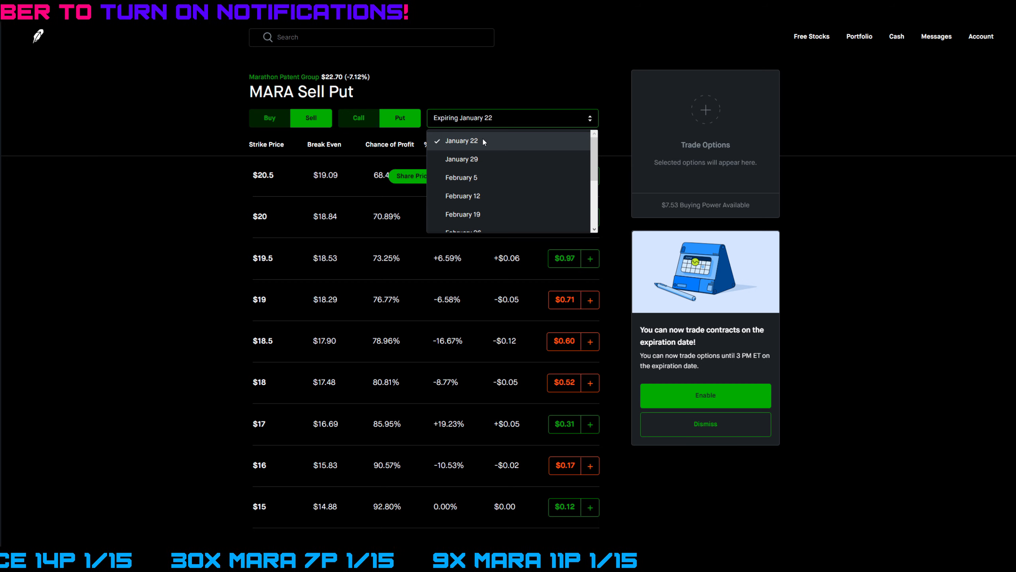
{"action": "mouse_move", "coordinate": [499, 146]}
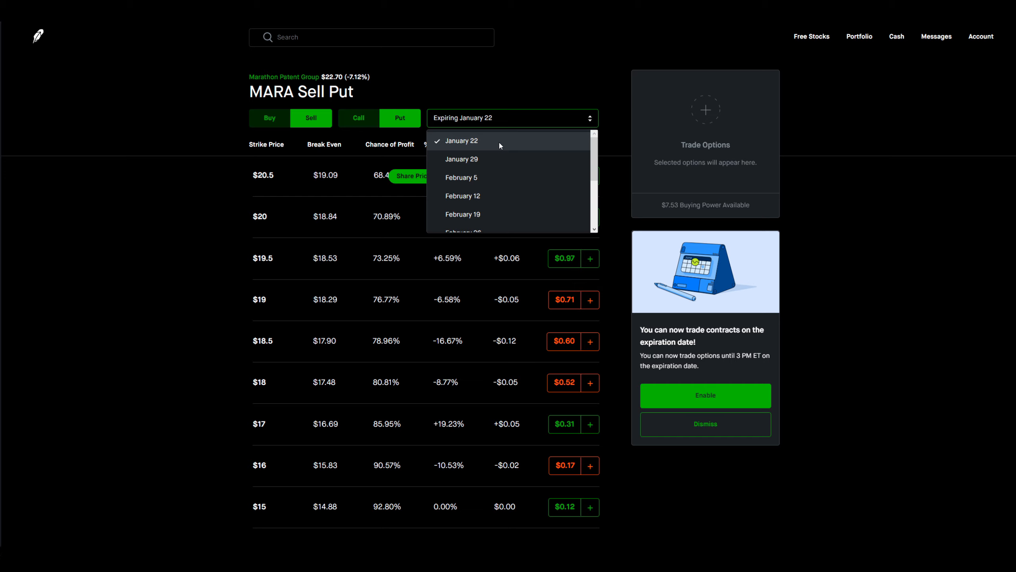
{"action": "mouse_move", "coordinate": [336, 462]}
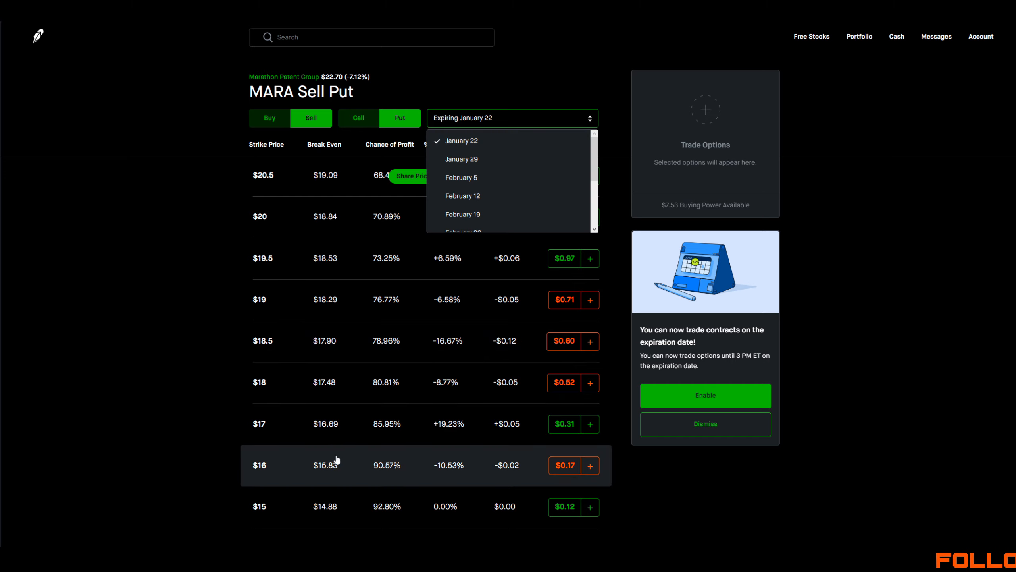
{"action": "mouse_move", "coordinate": [330, 432]}
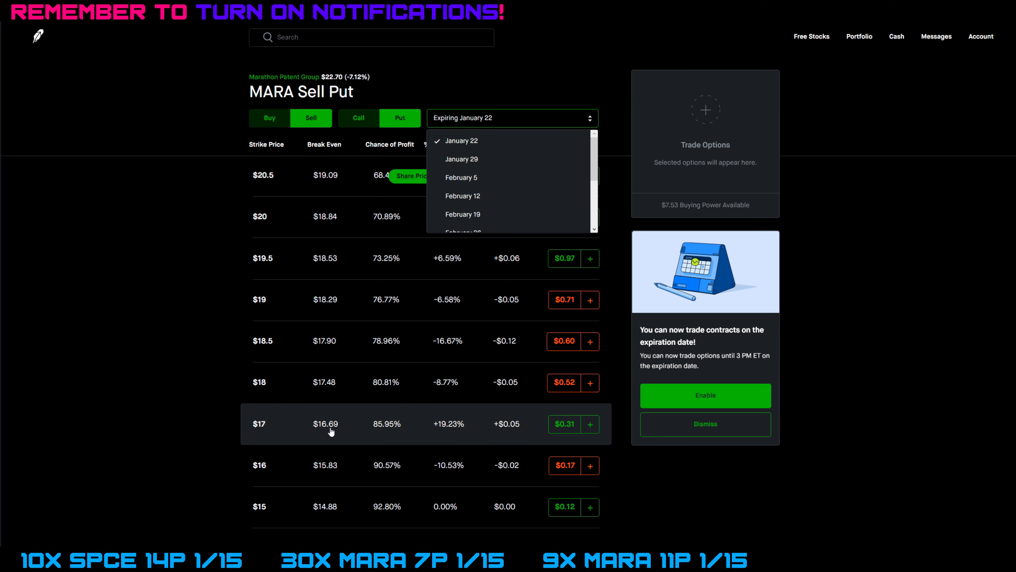
- Return to the Marathon Patent Group stock page with its $22.70 price and one-day chart
{"action": "left_click", "coordinate": [285, 77]}
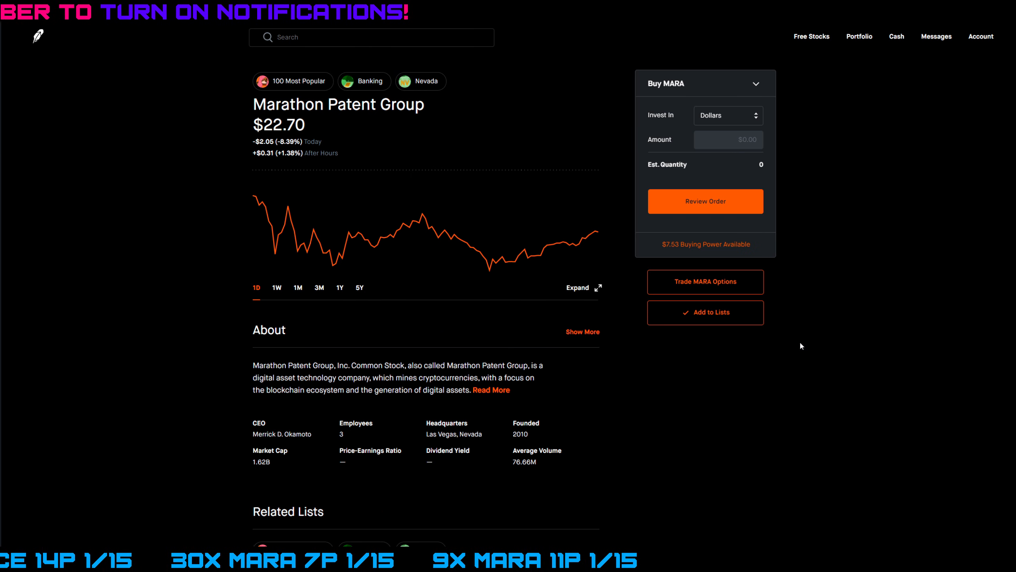
{"action": "mouse_move", "coordinate": [781, 337]}
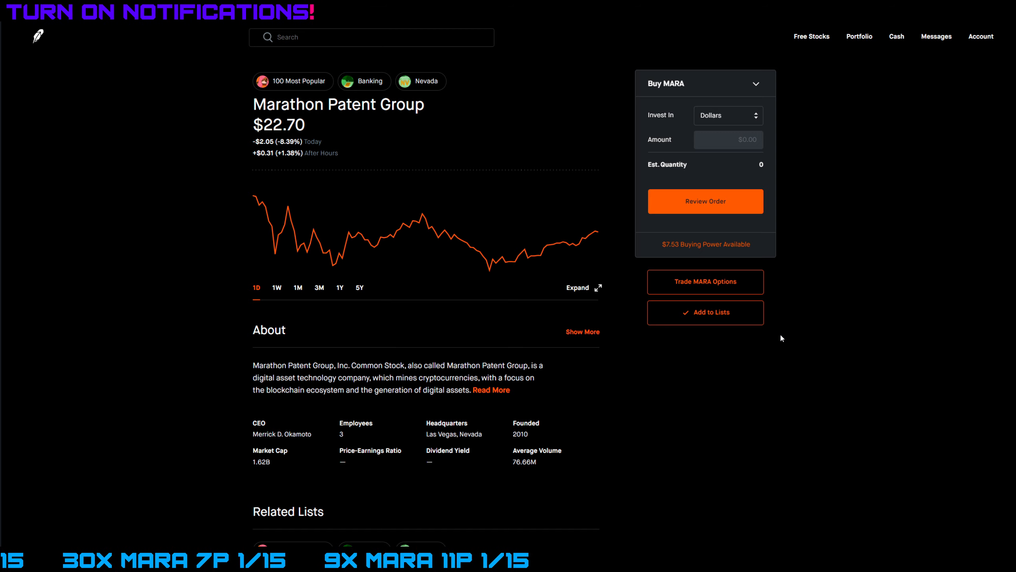
{"action": "mouse_move", "coordinate": [489, 266]}
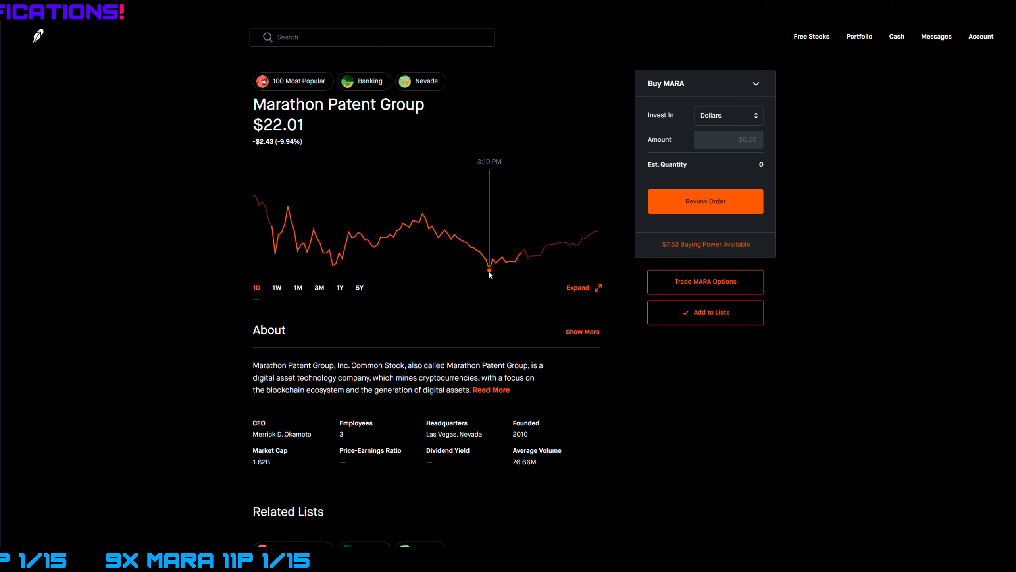
{"action": "mouse_move", "coordinate": [535, 263]}
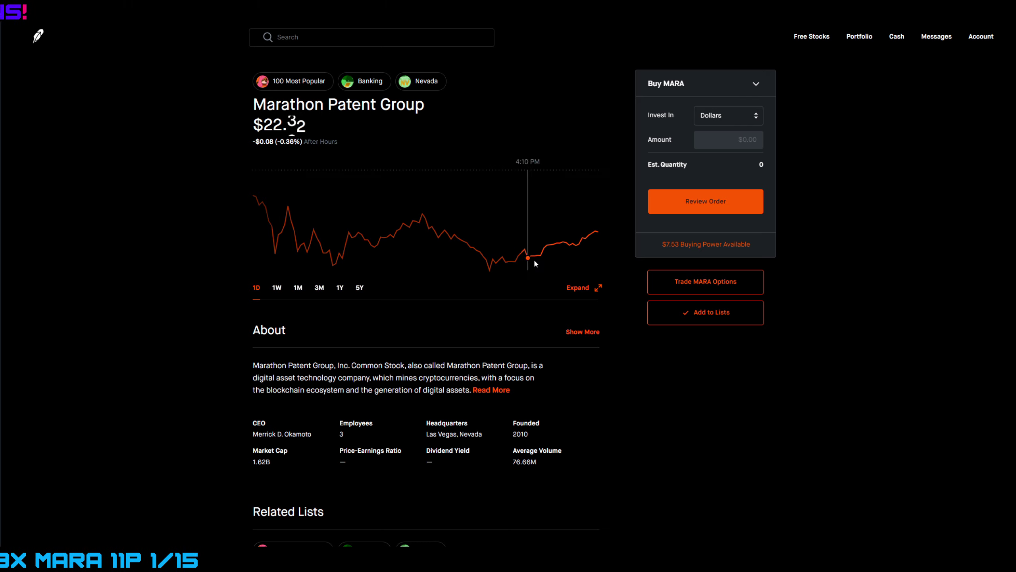
{"action": "mouse_move", "coordinate": [535, 263]}
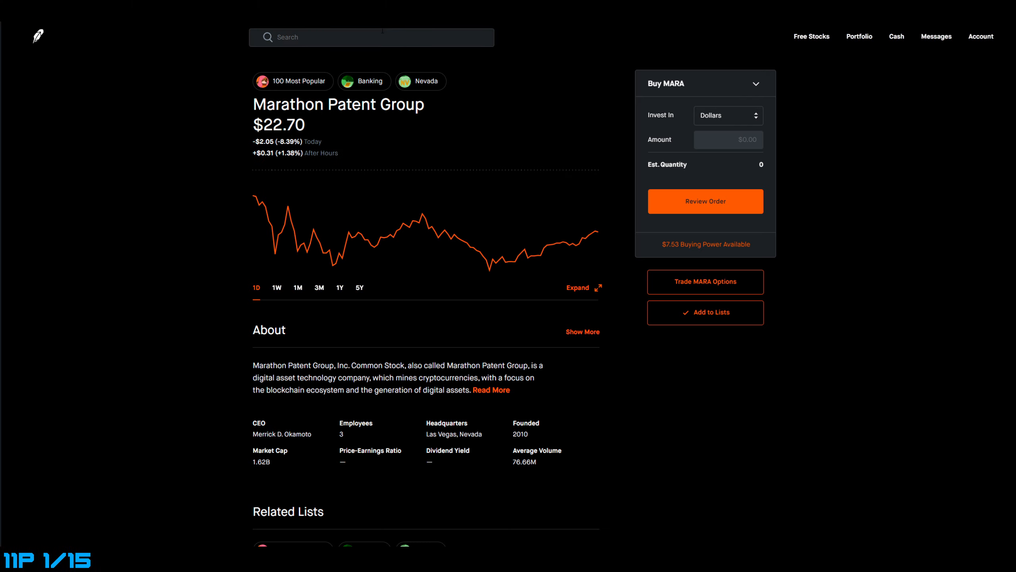
- Search 'btc' and bring up the Bitcoin page with its one-day chart and news
{"action": "type", "text": "btc"}
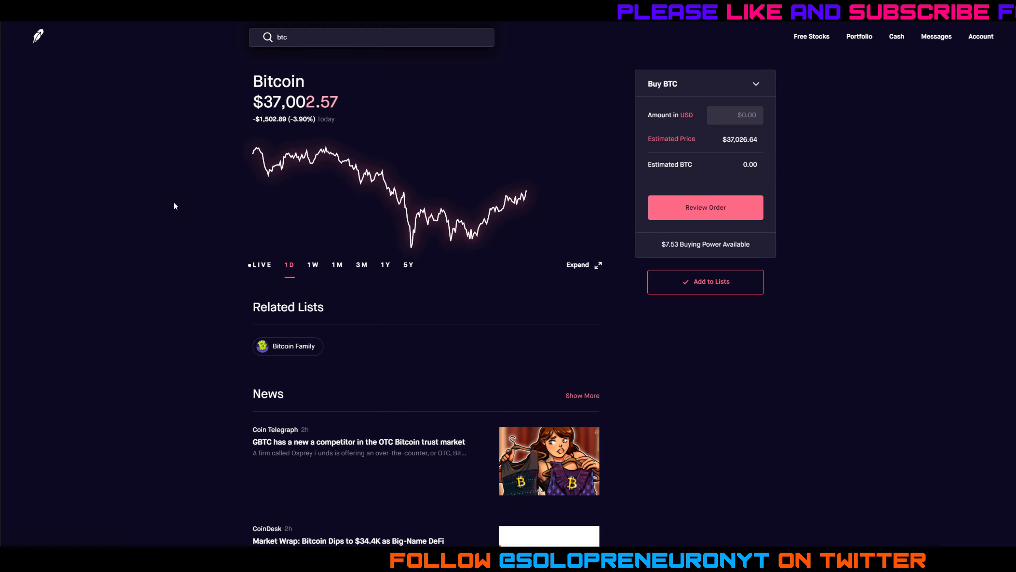
{"action": "mouse_move", "coordinate": [458, 222]}
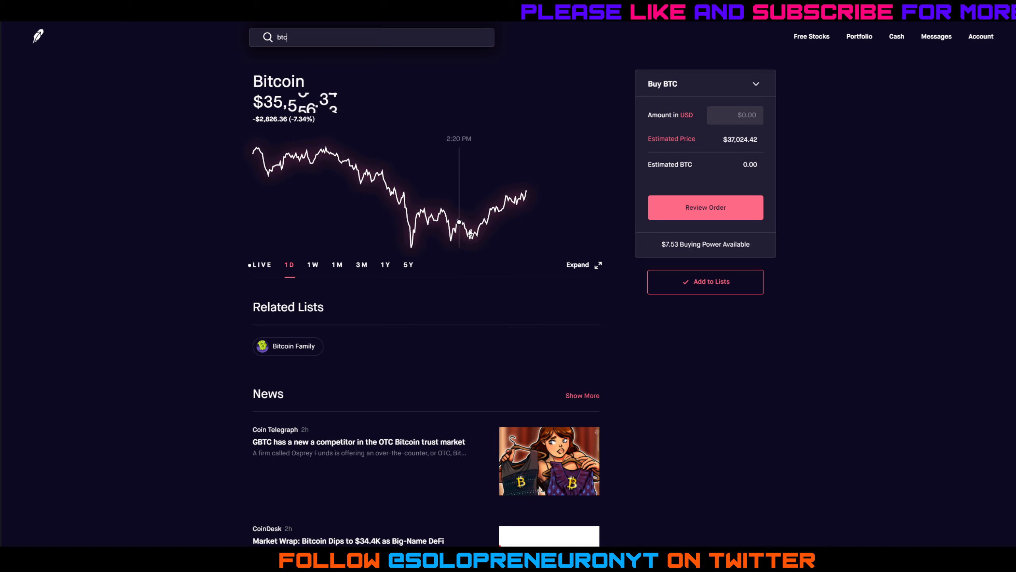
{"action": "mouse_move", "coordinate": [472, 242]}
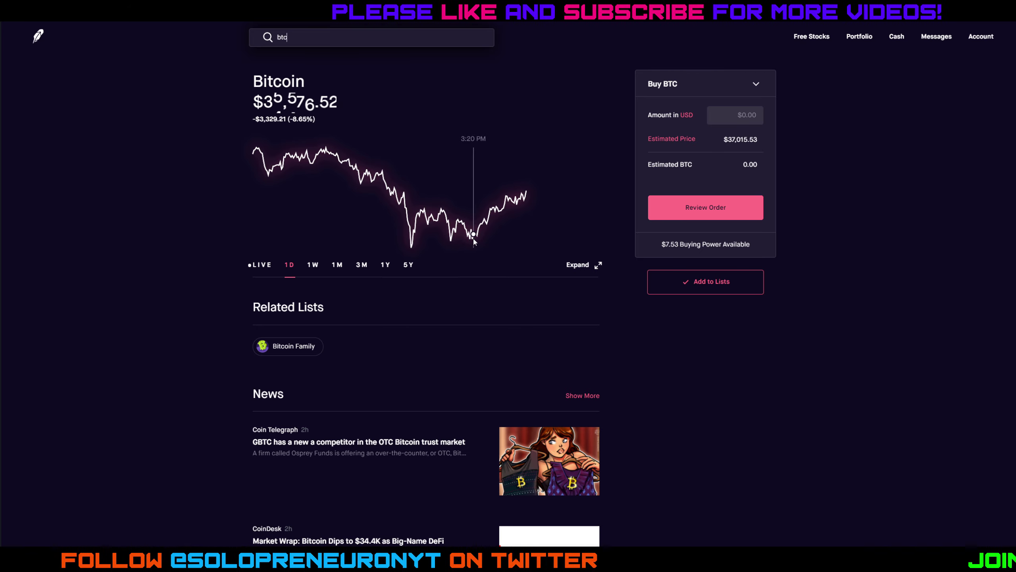
{"action": "mouse_move", "coordinate": [514, 205]}
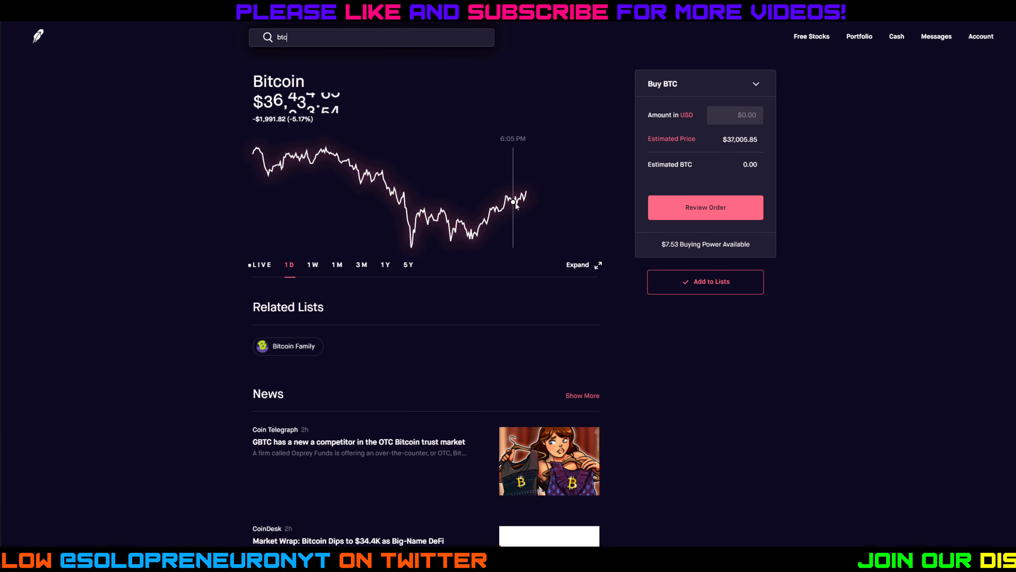
{"action": "mouse_move", "coordinate": [454, 230]}
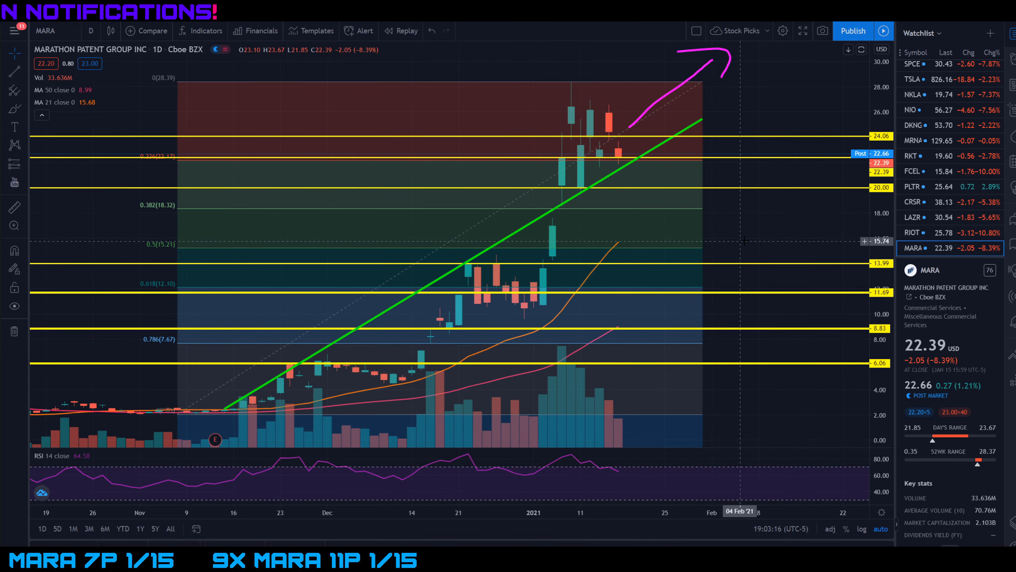
{"action": "mouse_move", "coordinate": [627, 240]}
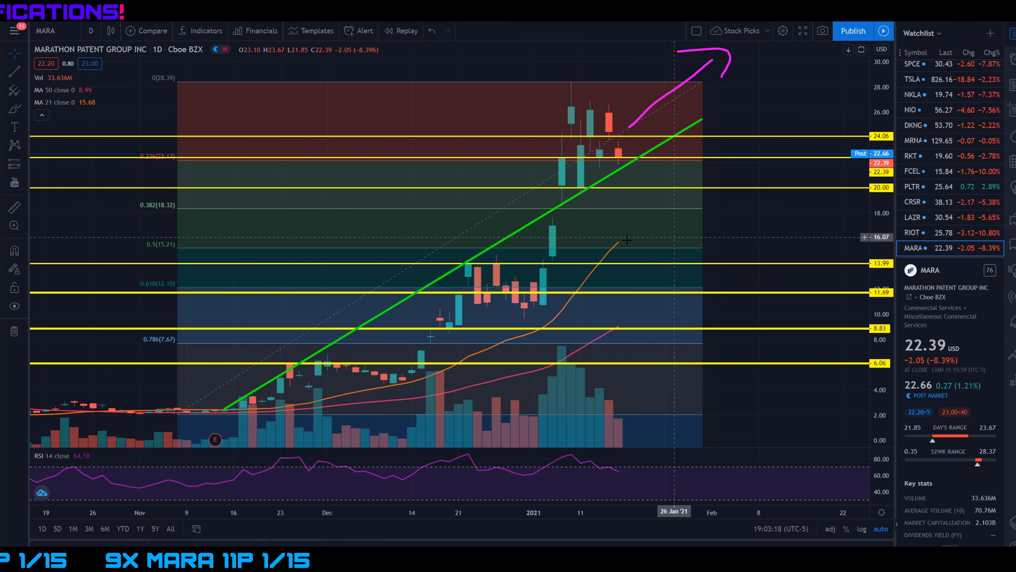
{"action": "mouse_move", "coordinate": [617, 154]}
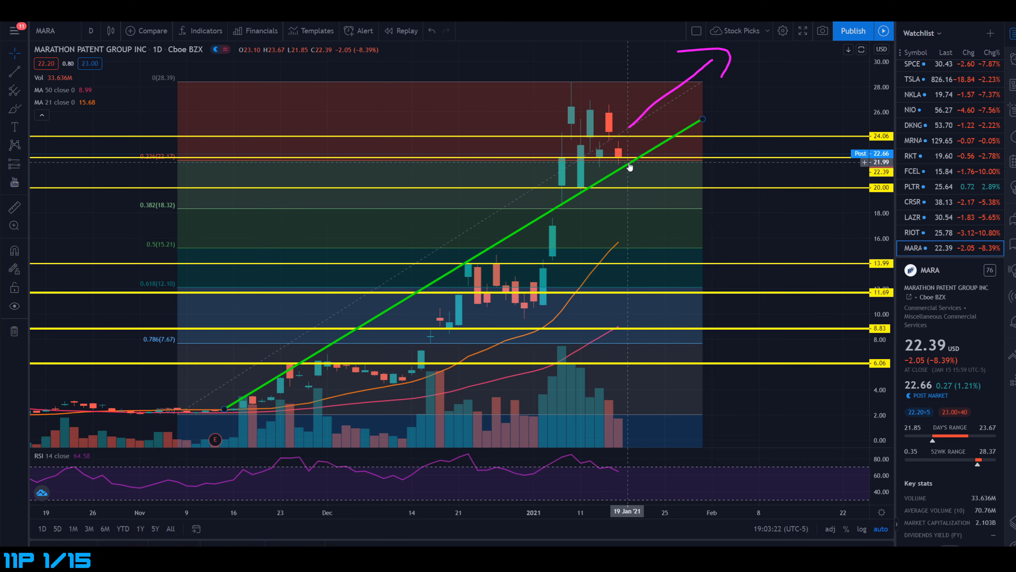
{"action": "mouse_move", "coordinate": [621, 158]}
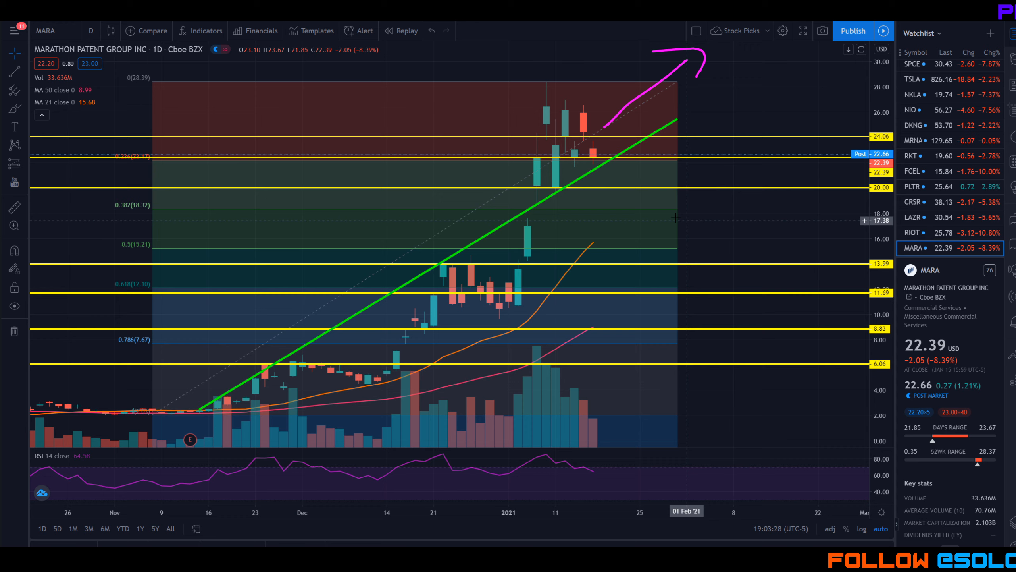
{"action": "mouse_move", "coordinate": [606, 165]}
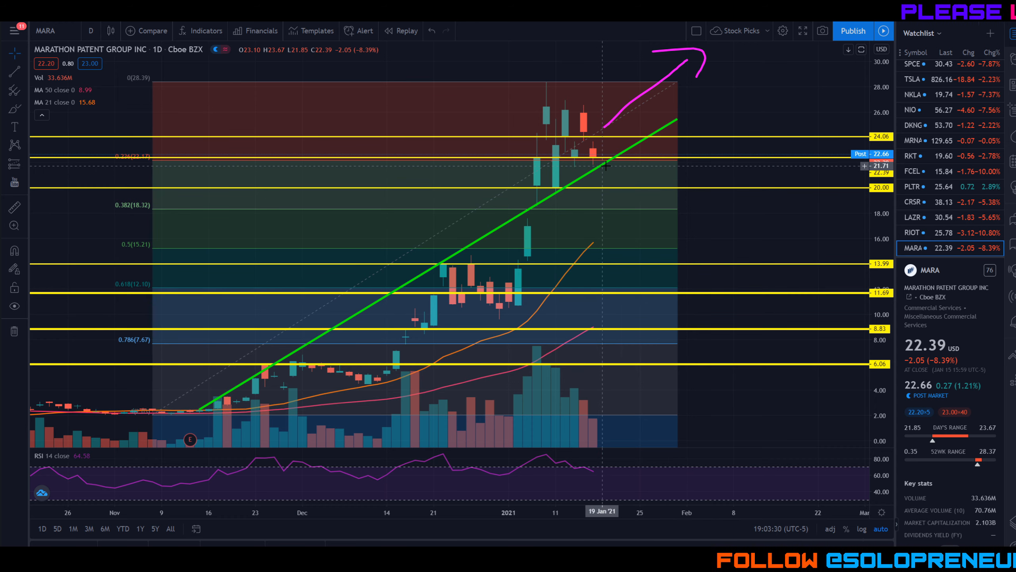
{"action": "mouse_move", "coordinate": [228, 398]}
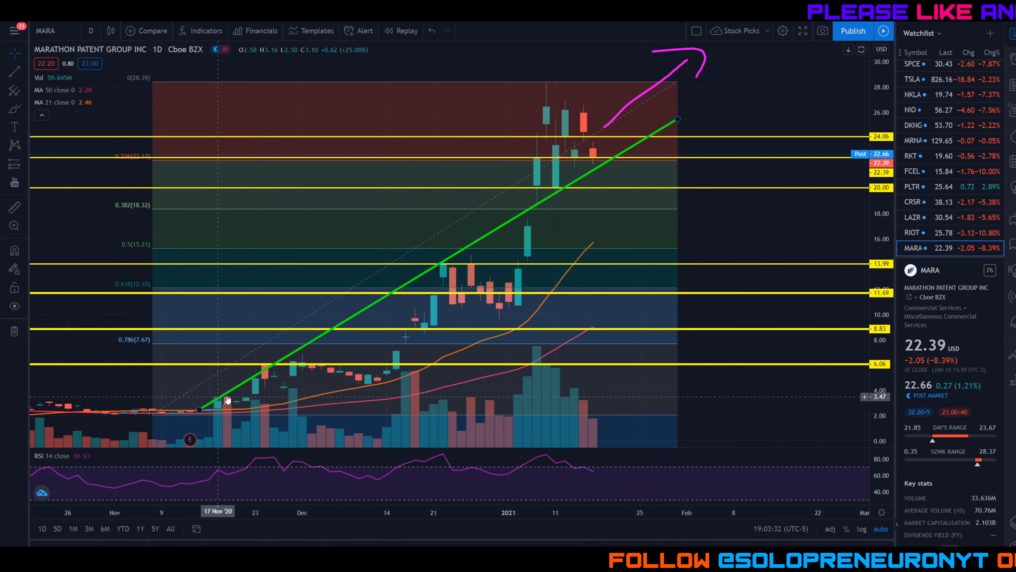
{"action": "mouse_move", "coordinate": [599, 229]}
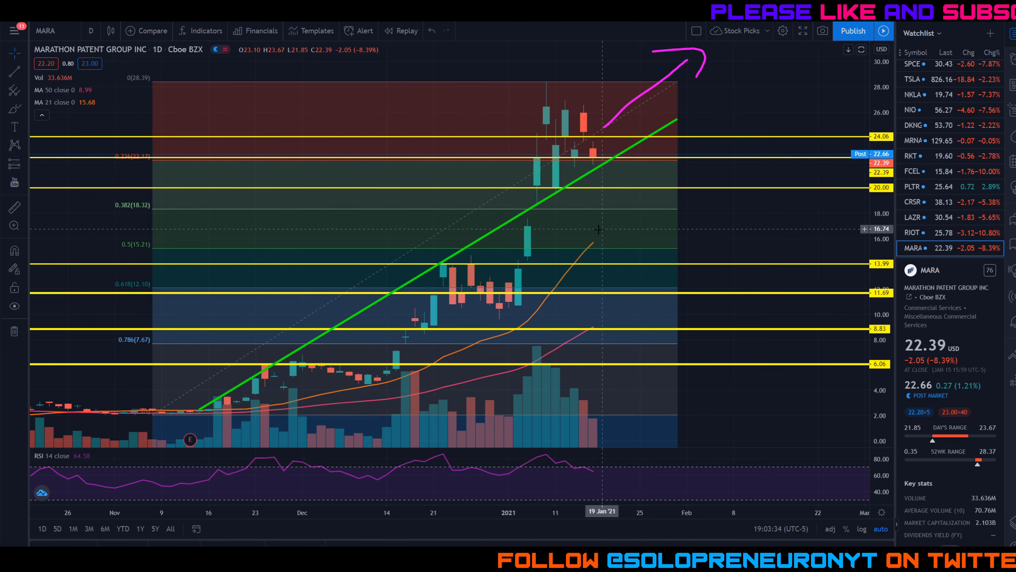
{"action": "mouse_move", "coordinate": [596, 159]}
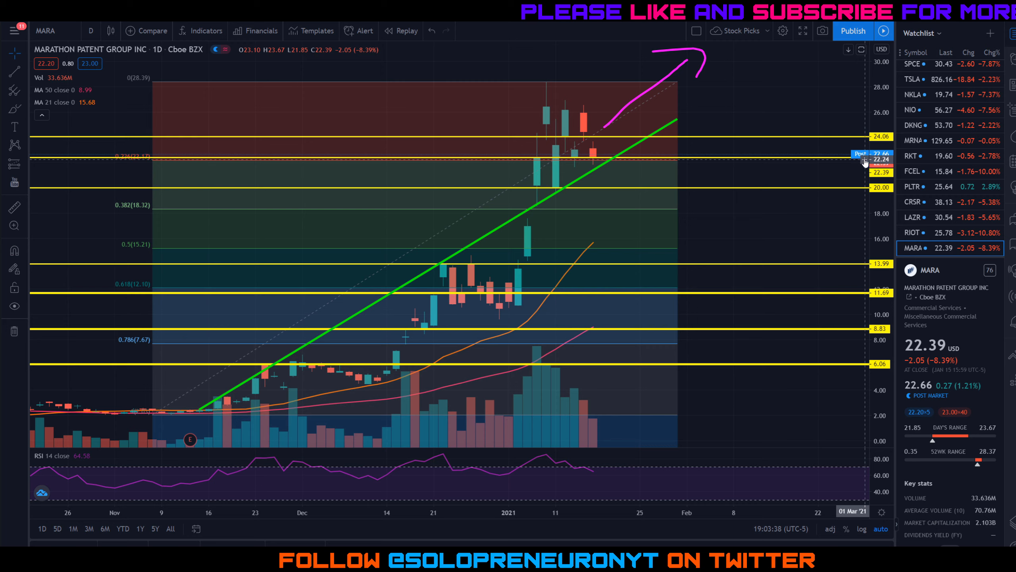
{"action": "mouse_move", "coordinate": [845, 157]}
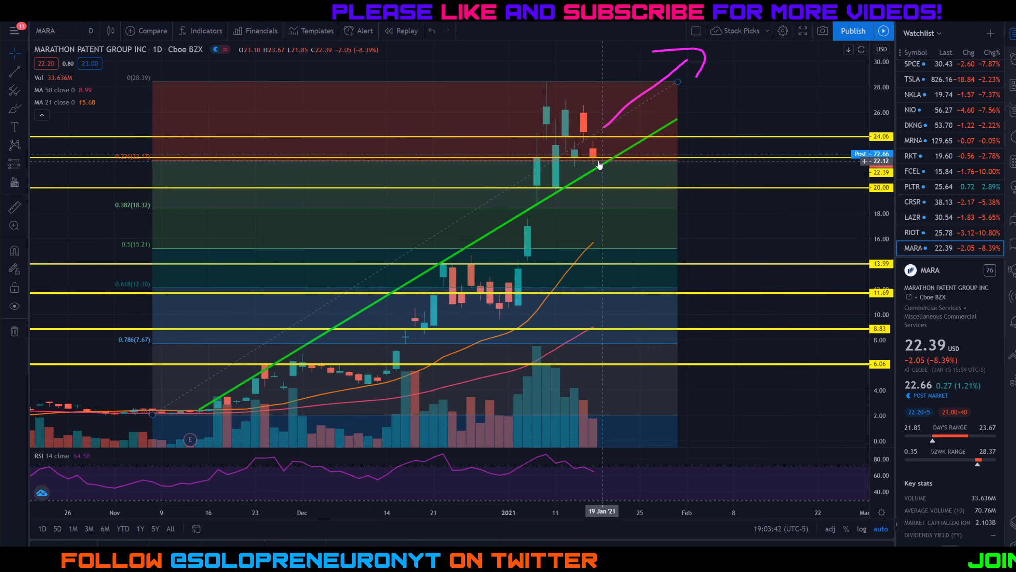
{"action": "mouse_move", "coordinate": [194, 163]}
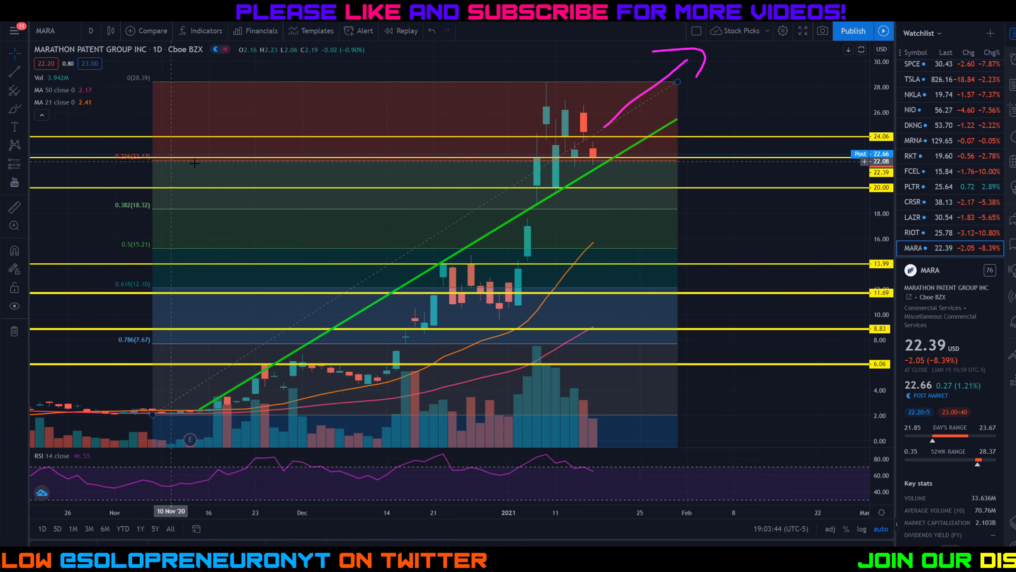
{"action": "mouse_move", "coordinate": [596, 164]}
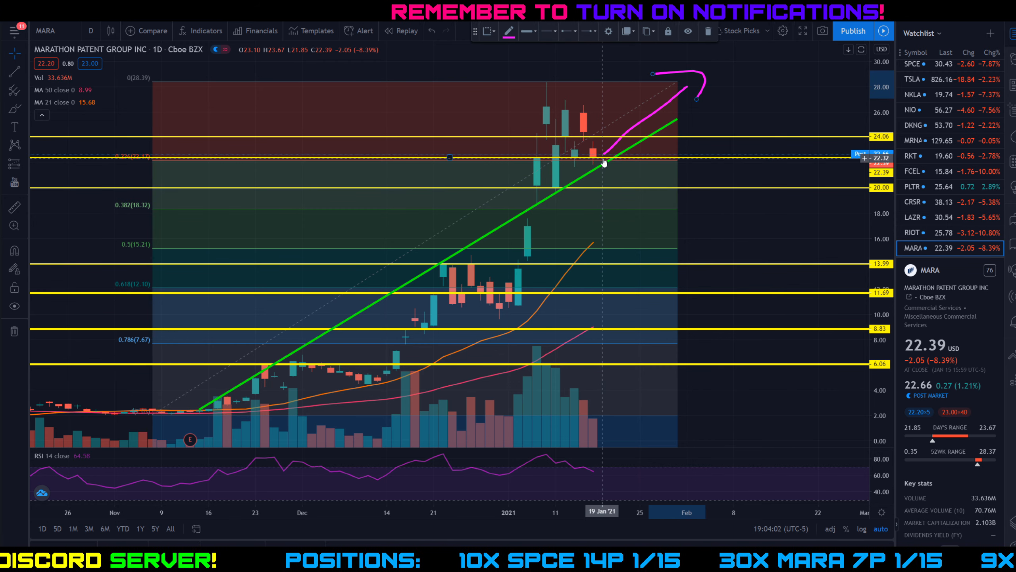
{"action": "mouse_move", "coordinate": [666, 142]}
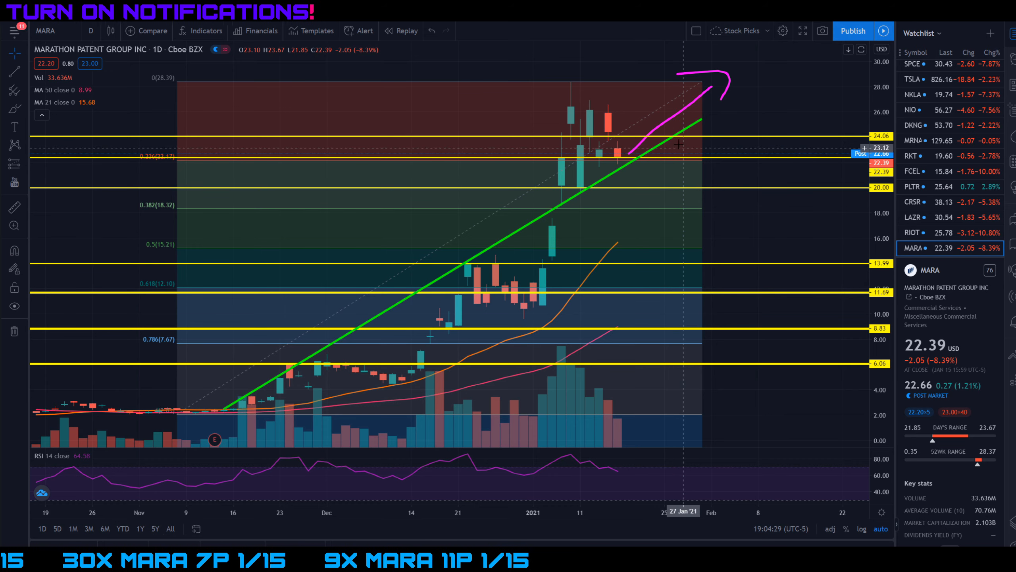
{"action": "mouse_move", "coordinate": [678, 108]}
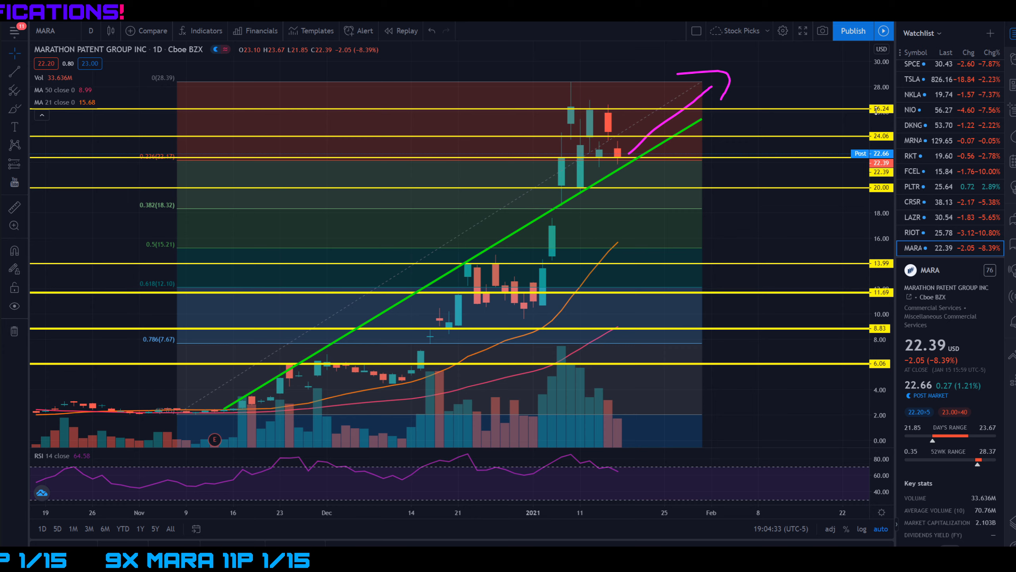
{"action": "mouse_move", "coordinate": [569, 115]}
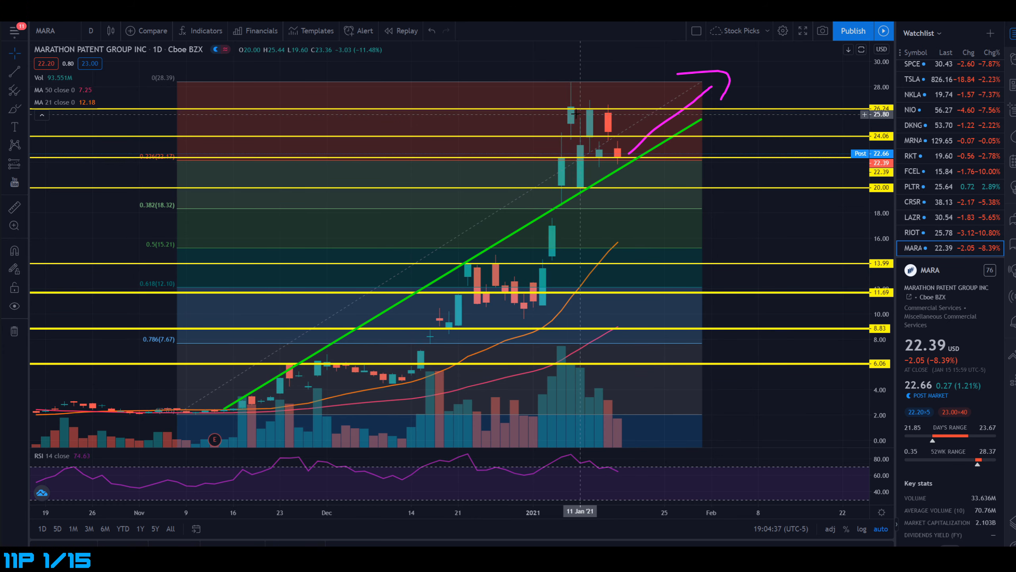
{"action": "mouse_move", "coordinate": [590, 122]}
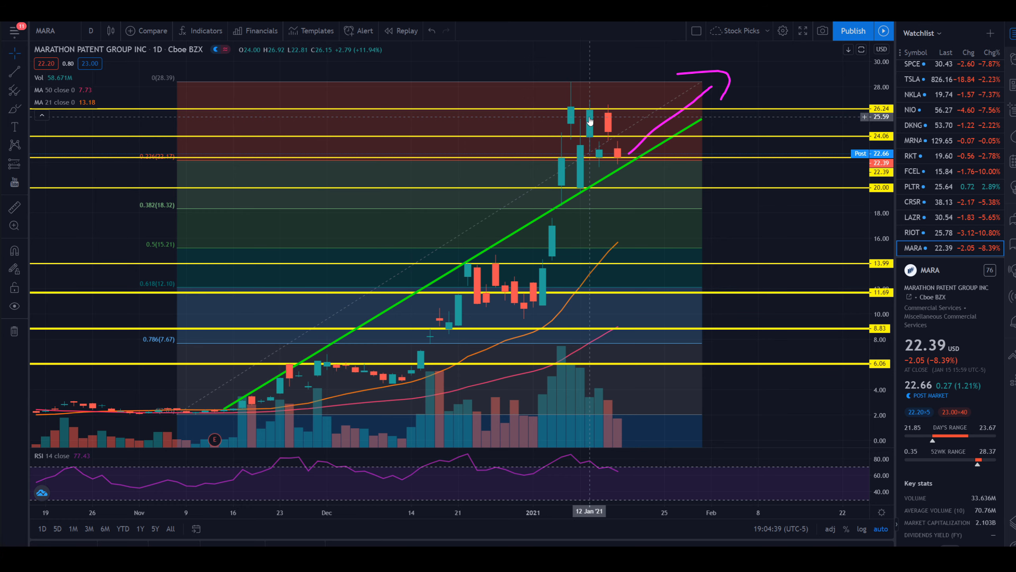
{"action": "mouse_move", "coordinate": [608, 124]}
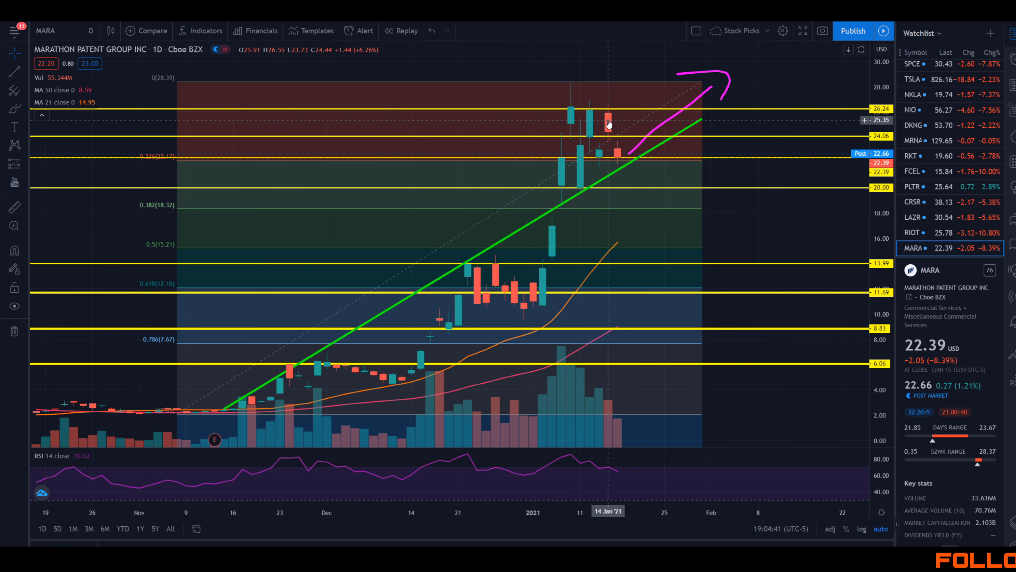
{"action": "mouse_move", "coordinate": [663, 163]}
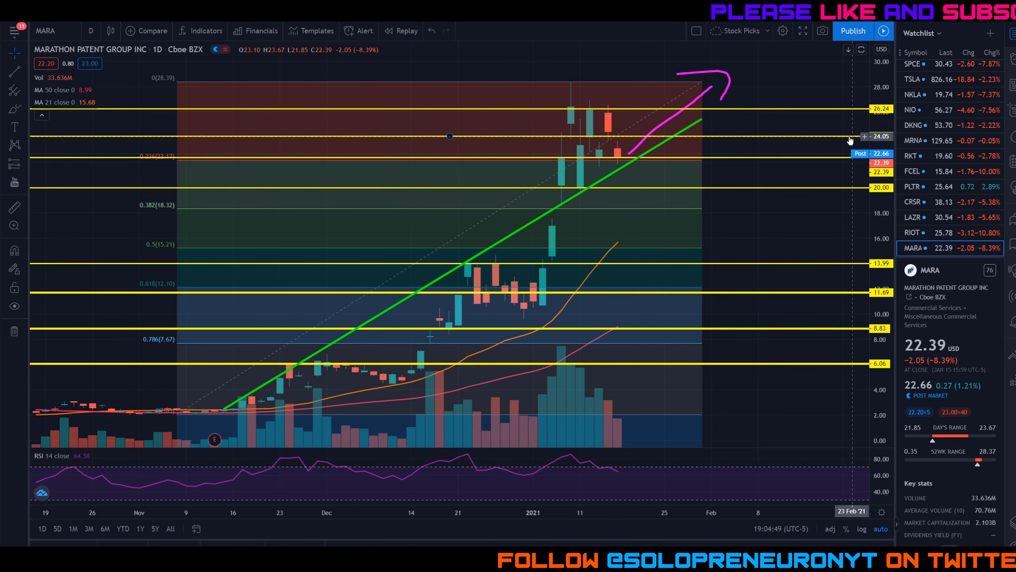
{"action": "mouse_move", "coordinate": [619, 157]}
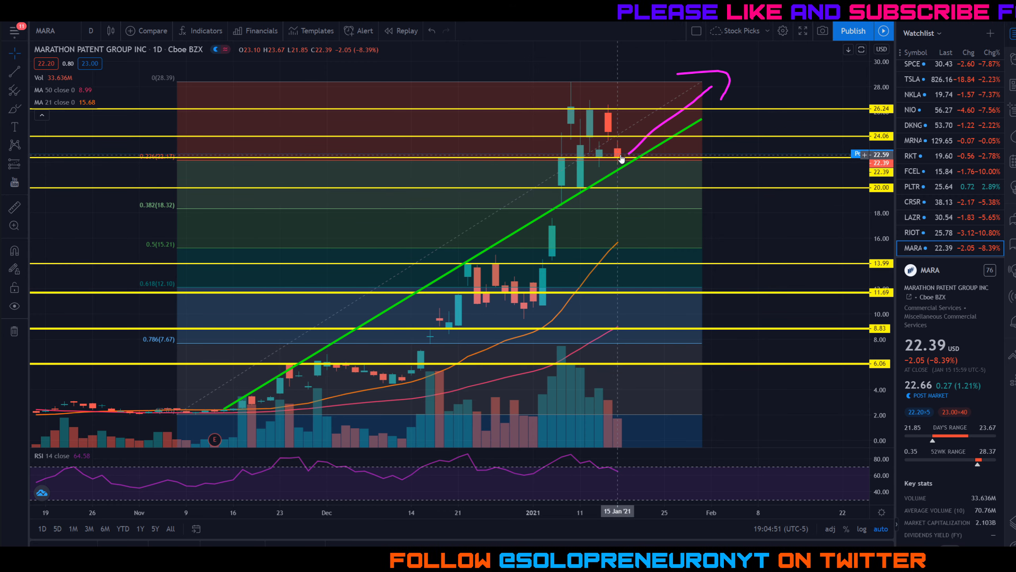
{"action": "mouse_move", "coordinate": [626, 160]}
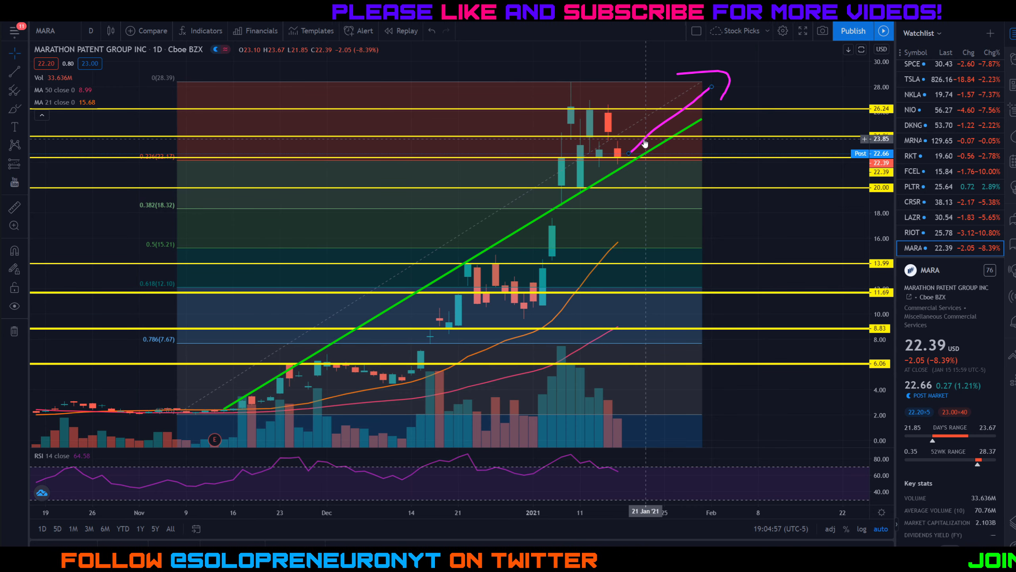
{"action": "mouse_move", "coordinate": [651, 135]}
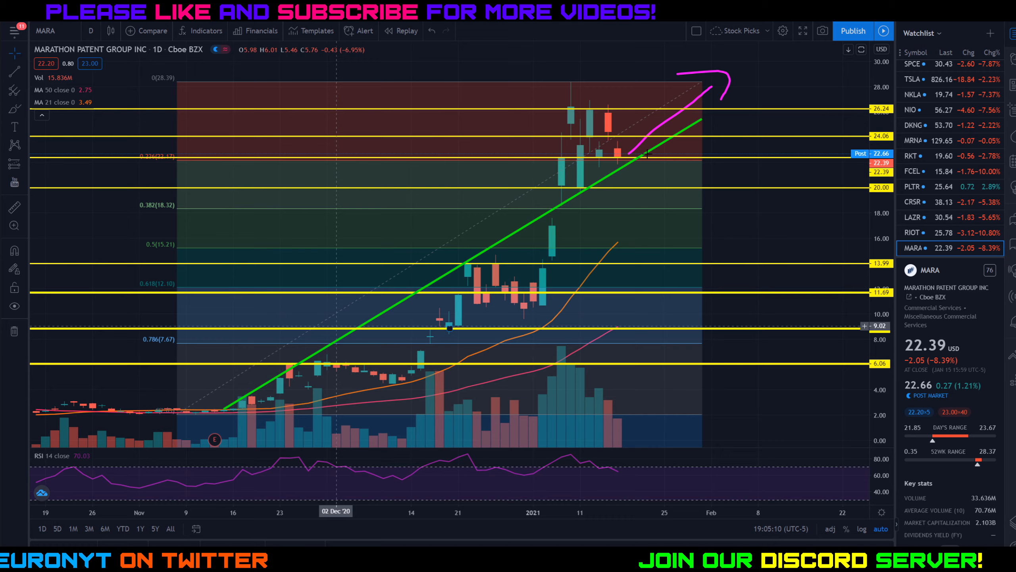
{"action": "mouse_move", "coordinate": [584, 191]}
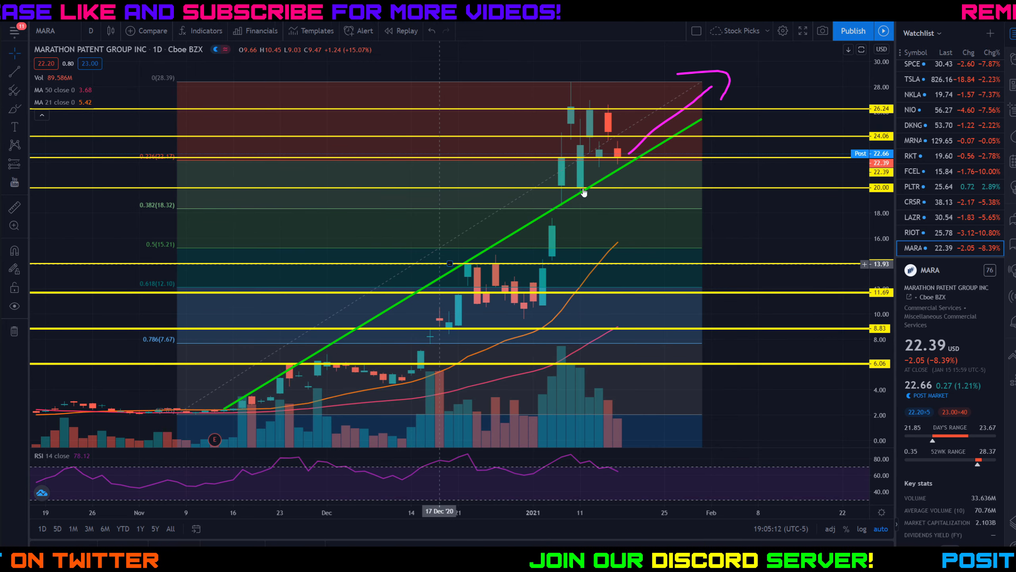
{"action": "mouse_move", "coordinate": [654, 121]}
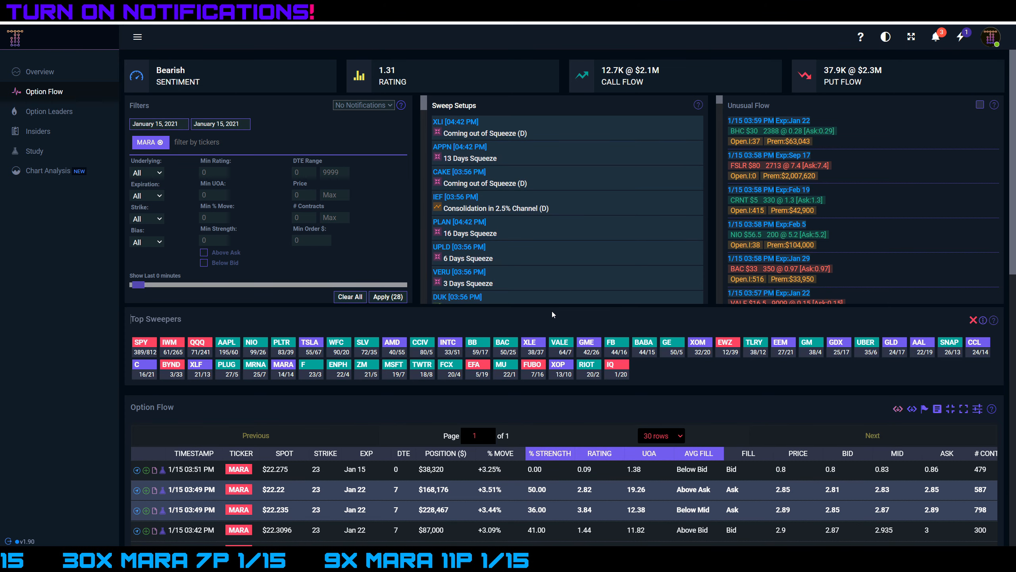
{"action": "mouse_move", "coordinate": [388, 313]}
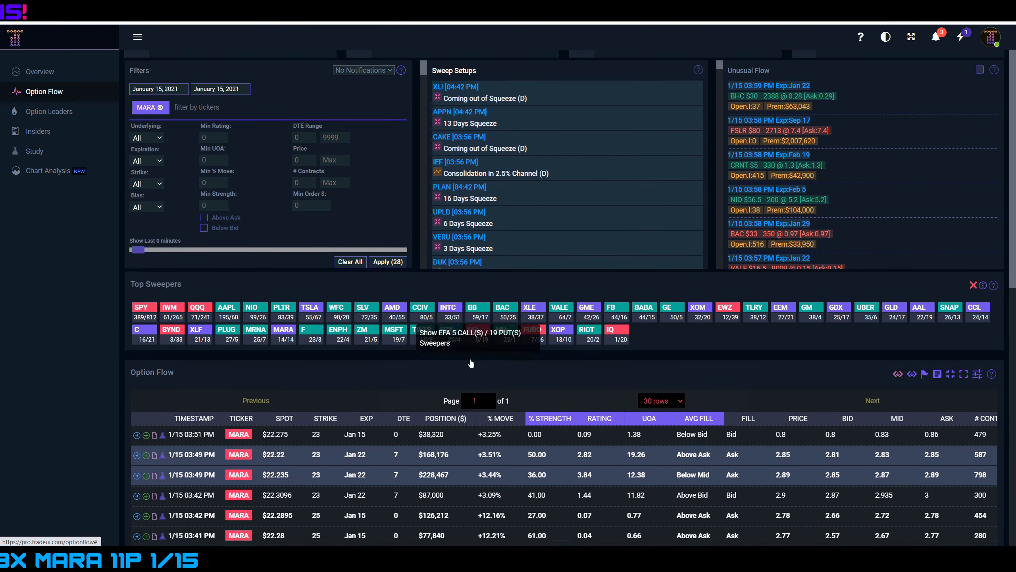
- Bring the January 15 MARA option flow table into full view with strikes, expirations and premiums
{"action": "scroll", "scroll_direction": "down", "scroll_amount": 3}
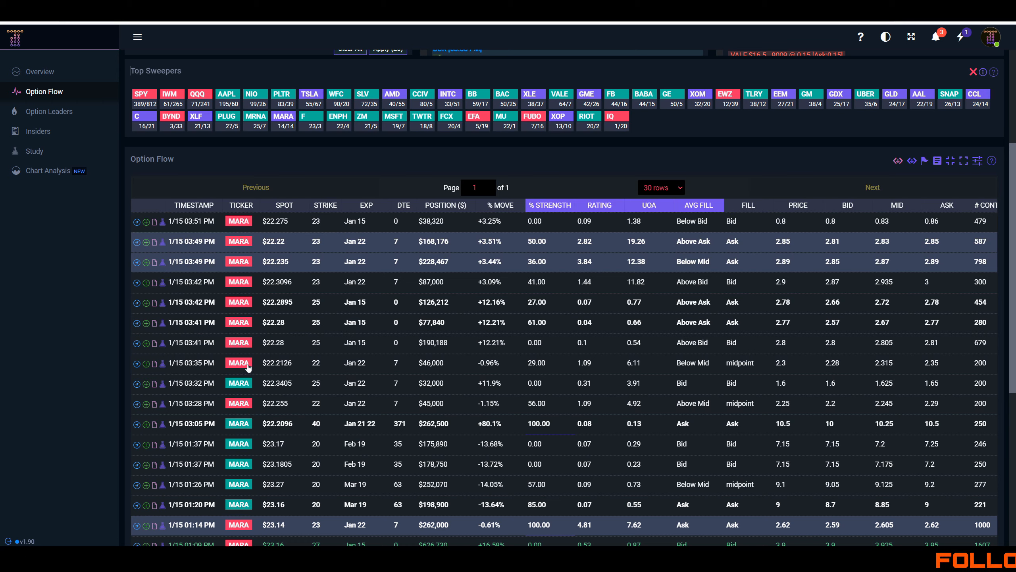
{"action": "mouse_move", "coordinate": [254, 440]}
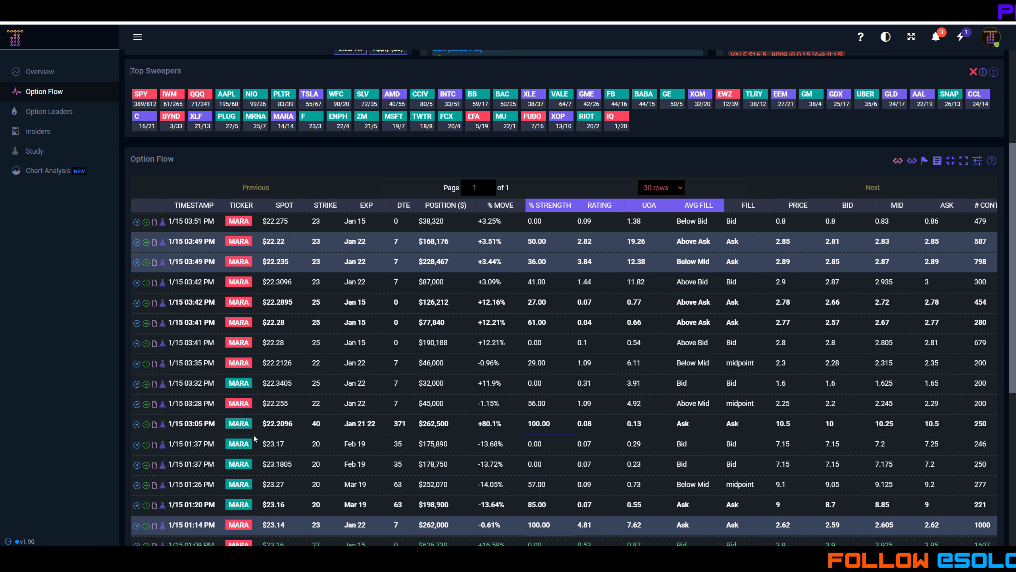
{"action": "mouse_move", "coordinate": [438, 380]}
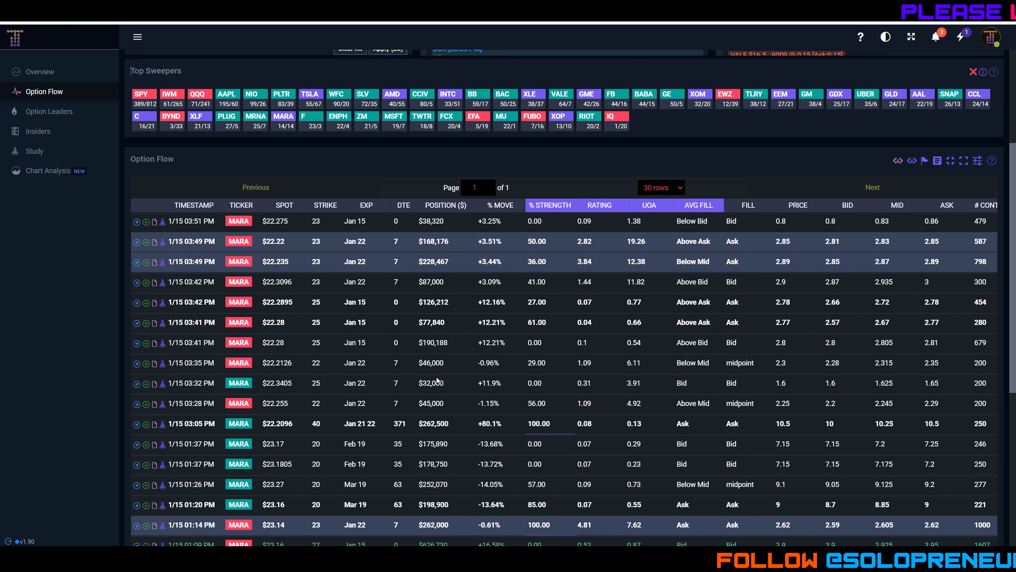
{"action": "mouse_move", "coordinate": [397, 376]}
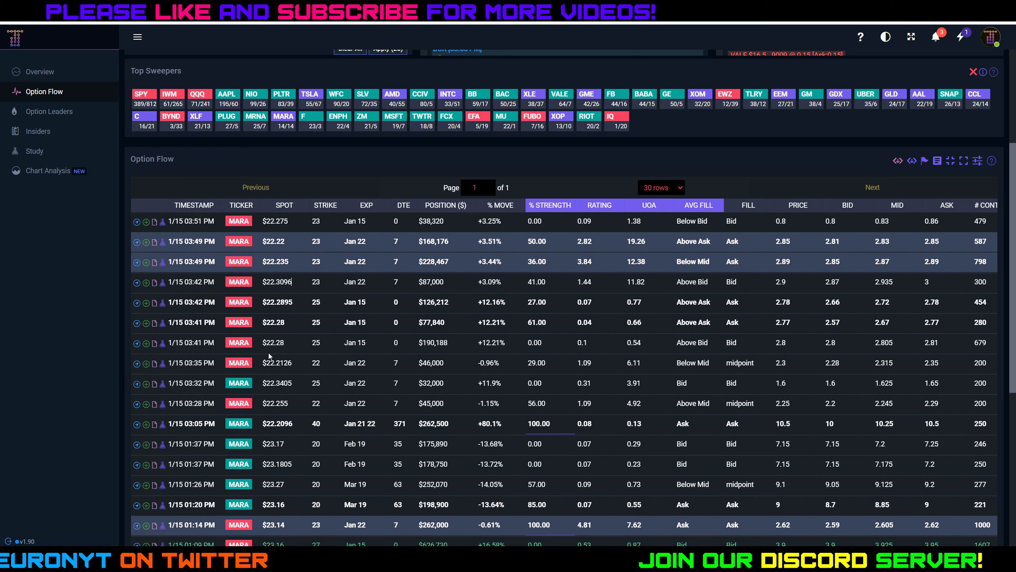
{"action": "mouse_move", "coordinate": [415, 237]}
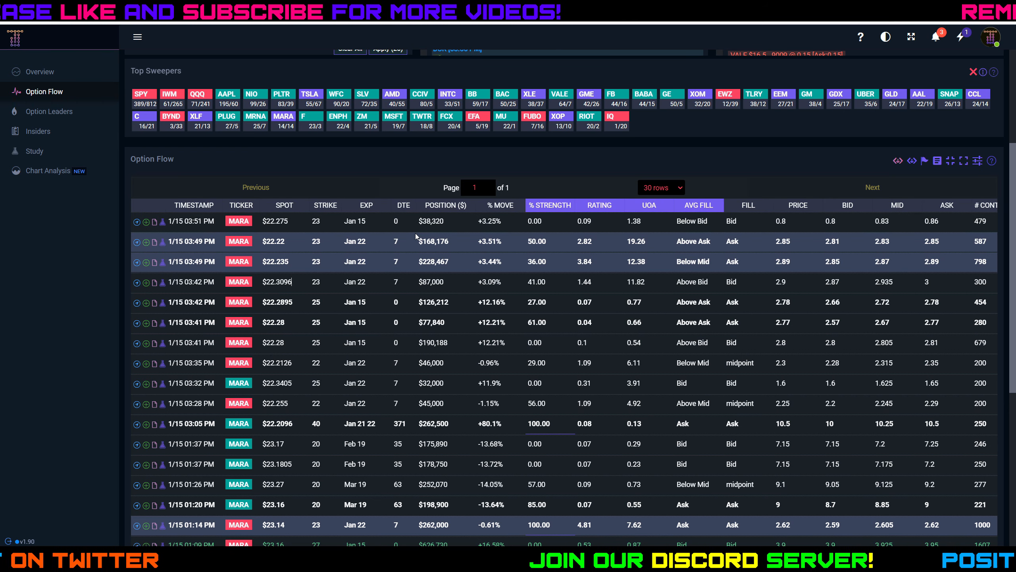
{"action": "mouse_move", "coordinate": [434, 354]}
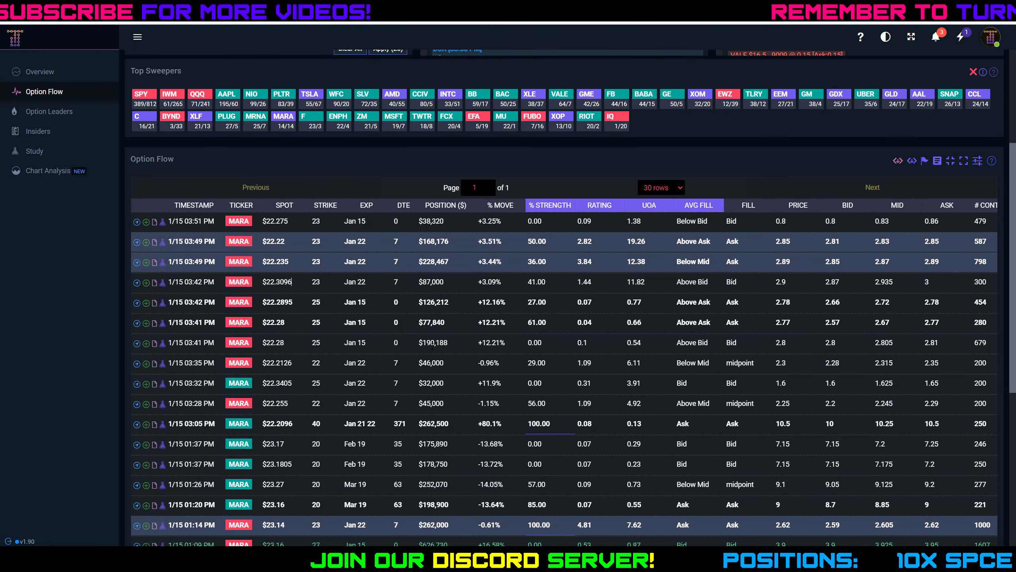
- Review earlier January 15 MARA option trades back to the morning orders around 10:23 AM
{"action": "scroll", "scroll_direction": "down", "scroll_amount": 3}
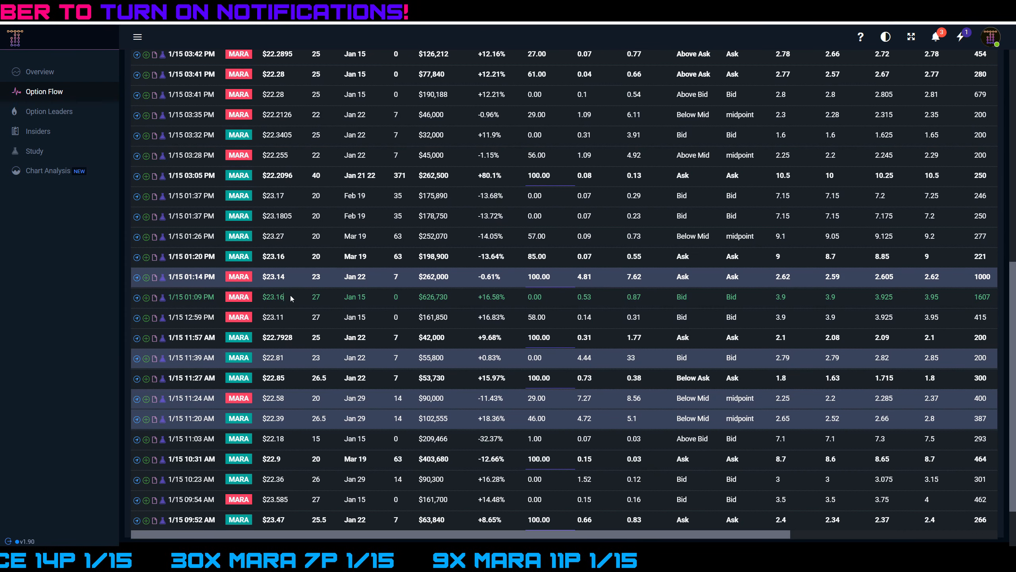
{"action": "scroll", "scroll_direction": "up", "scroll_amount": 3}
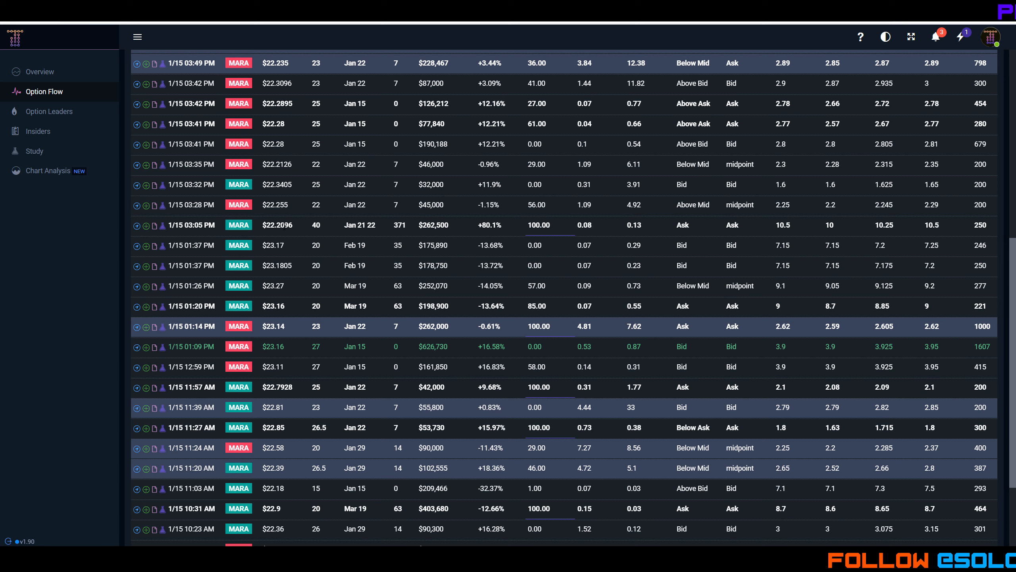
{"action": "mouse_move", "coordinate": [320, 226]}
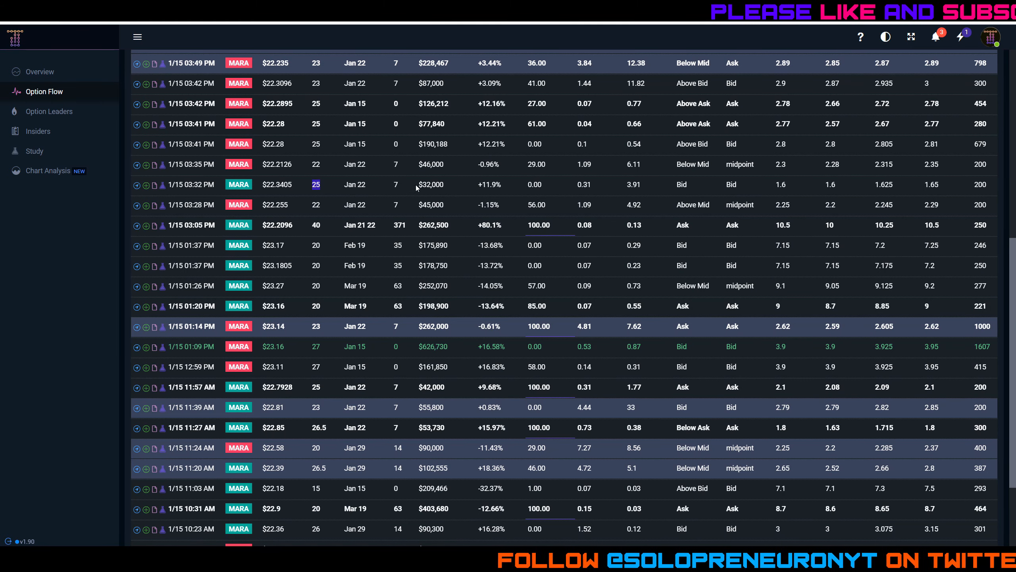
{"action": "scroll", "scroll_direction": "down", "scroll_amount": 3}
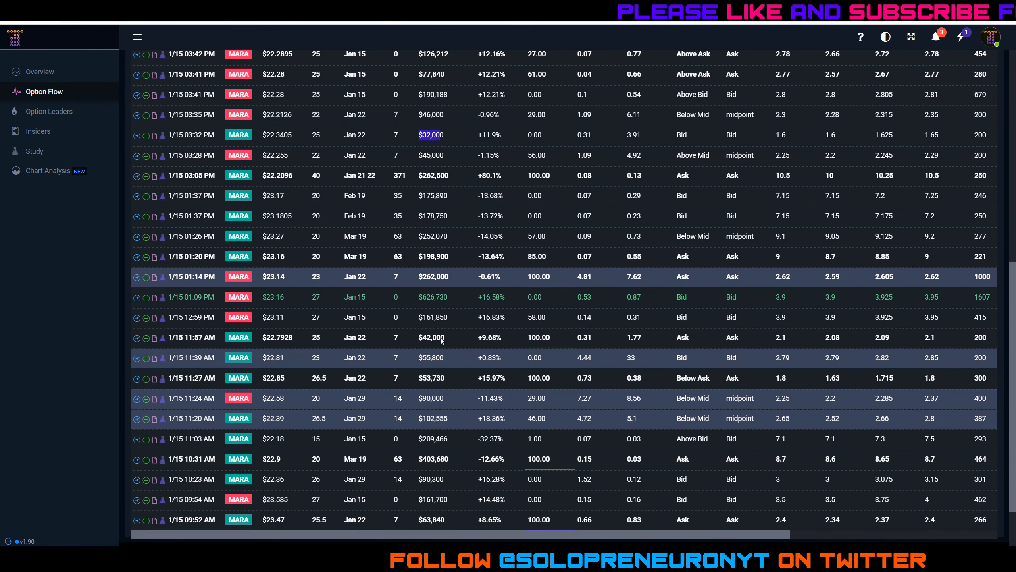
{"action": "left_click", "coordinate": [434, 459]}
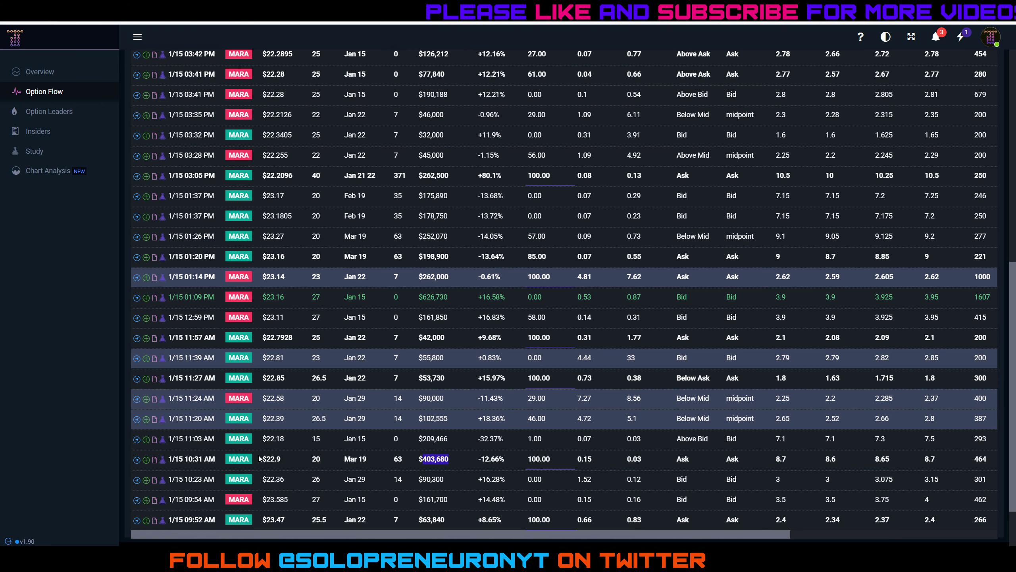
{"action": "mouse_move", "coordinate": [331, 465]}
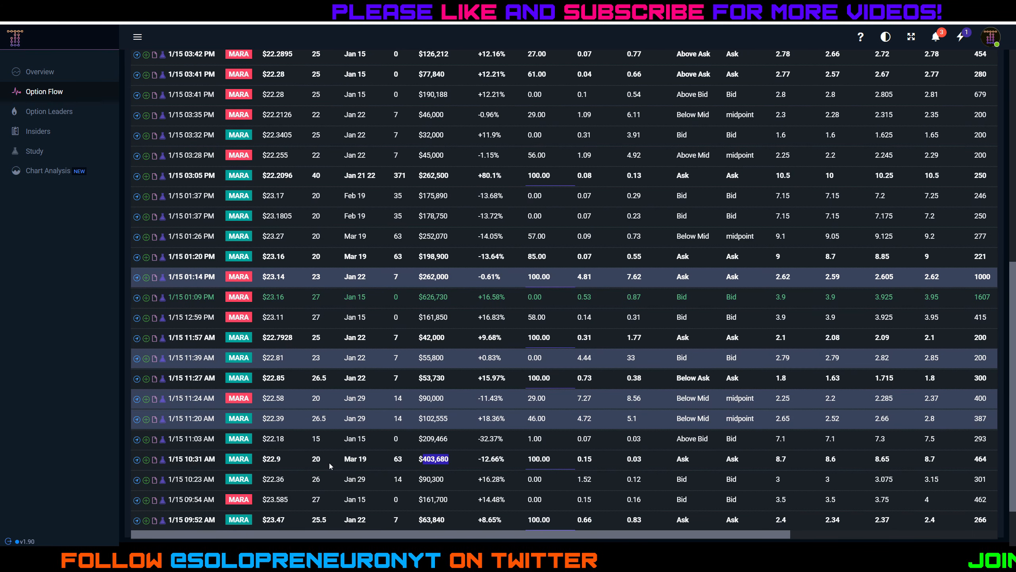
{"action": "double_click", "coordinate": [316, 459]}
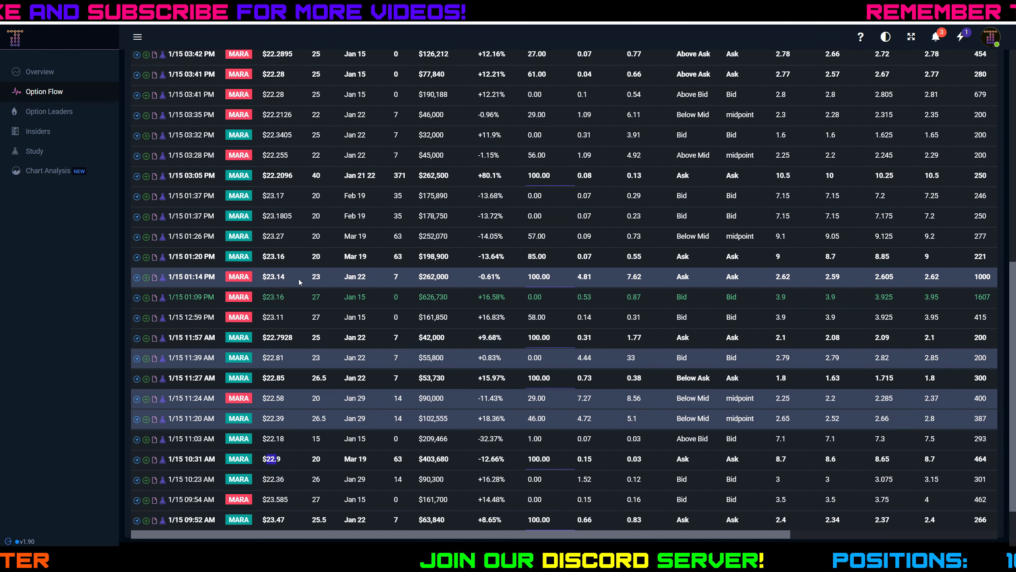
{"action": "mouse_move", "coordinate": [411, 363]}
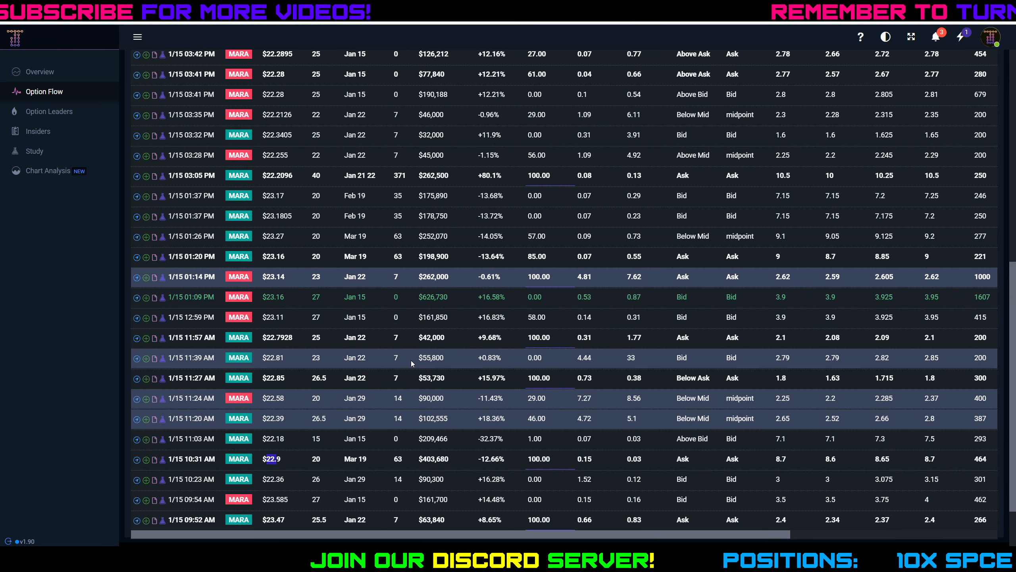